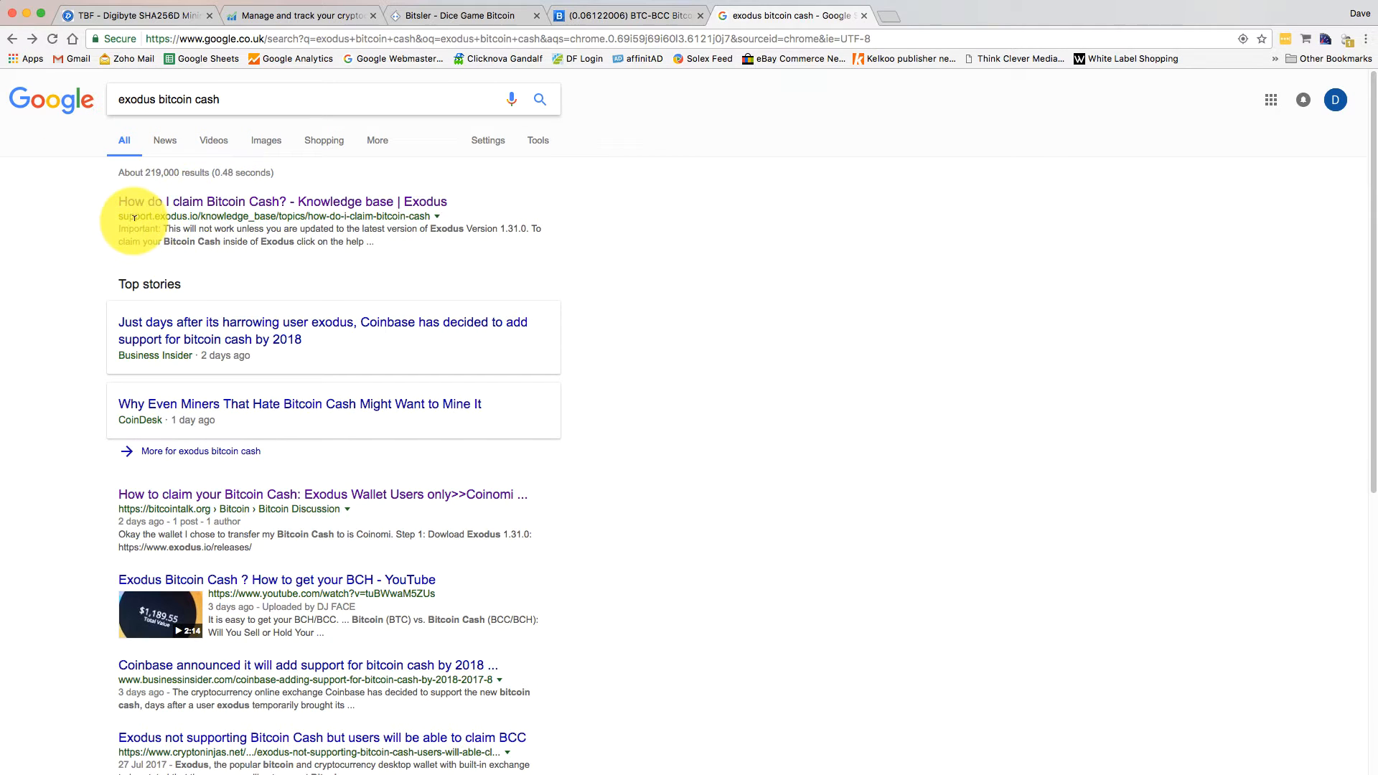
# Open the 'How do I claim Bitcoin Cash?' Exodus knowledge-base result.
pyautogui.click(282, 201)
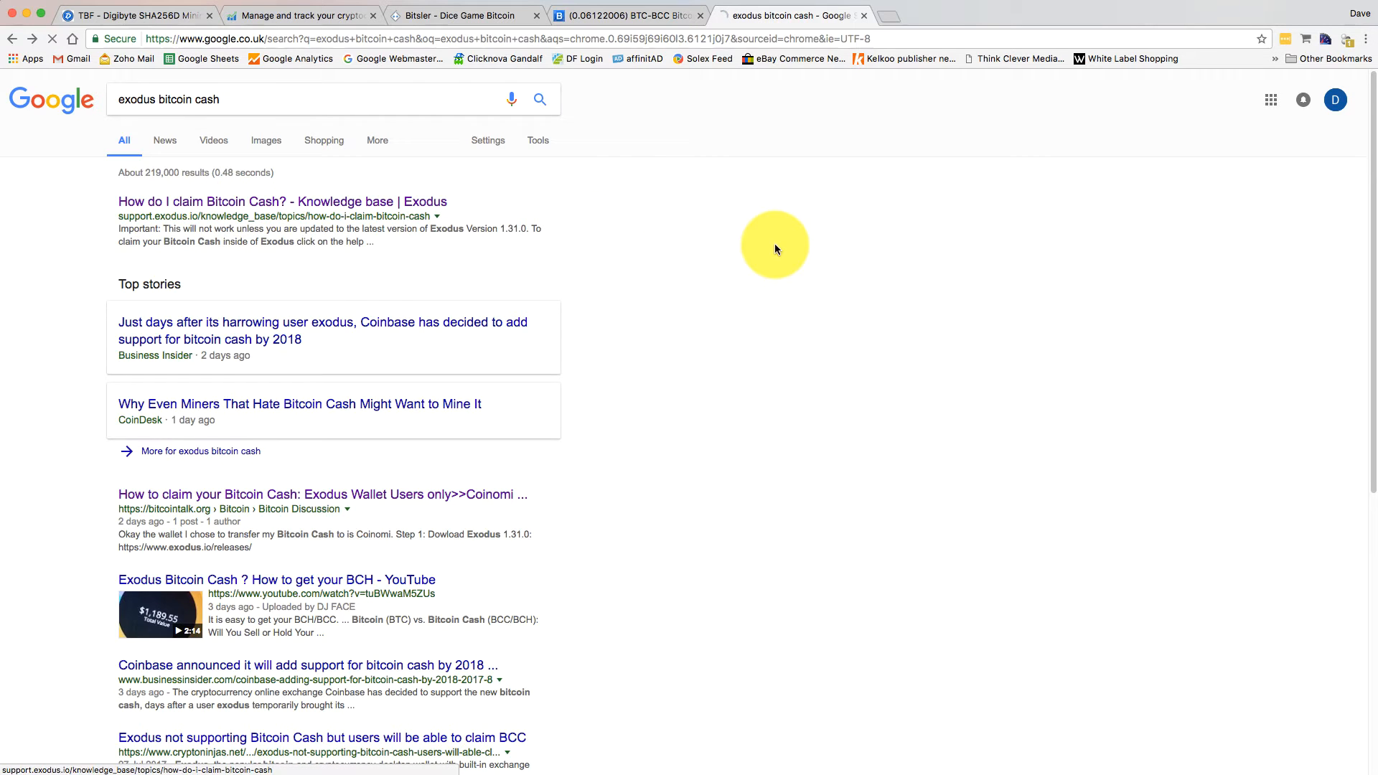
# Scroll through the article's claim steps from top to bottom.
pyautogui.click(283, 201)
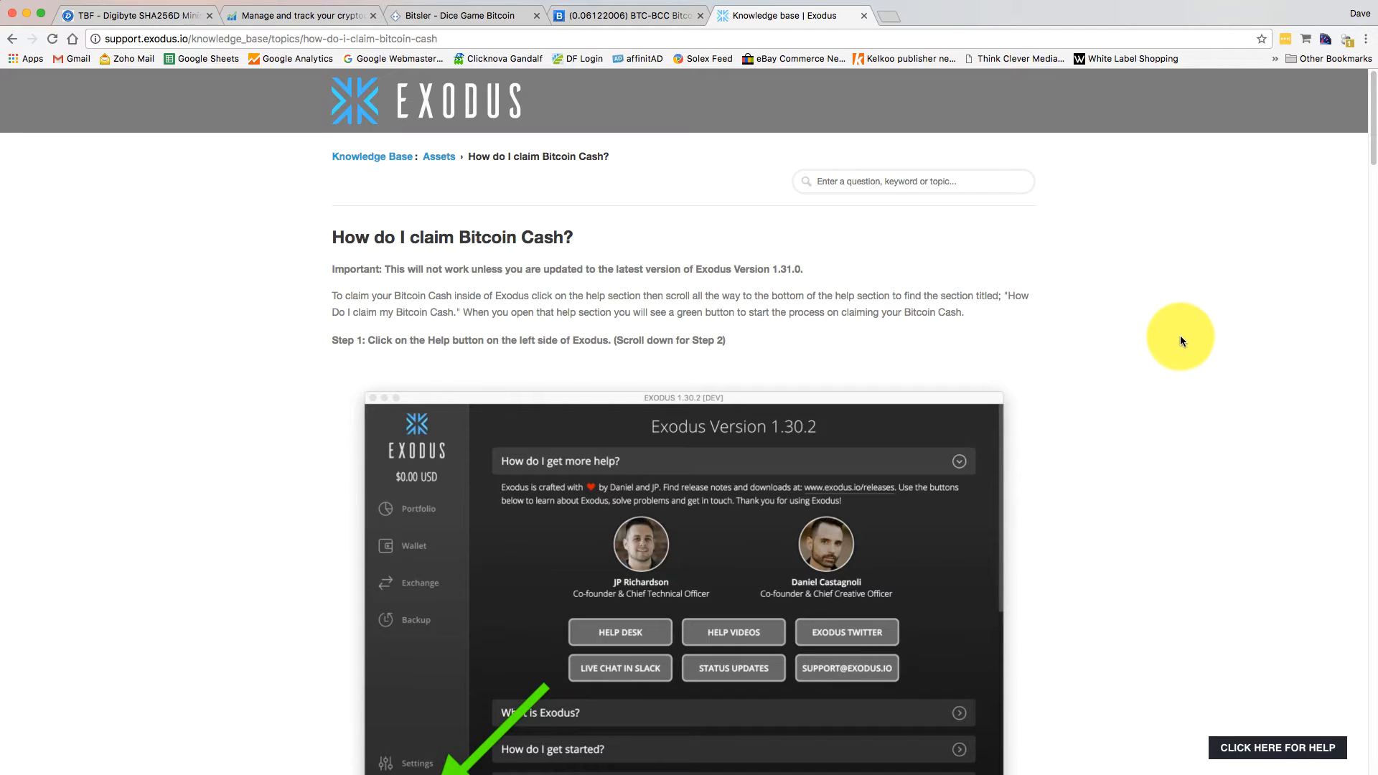
pyautogui.moveTo(1176, 329)
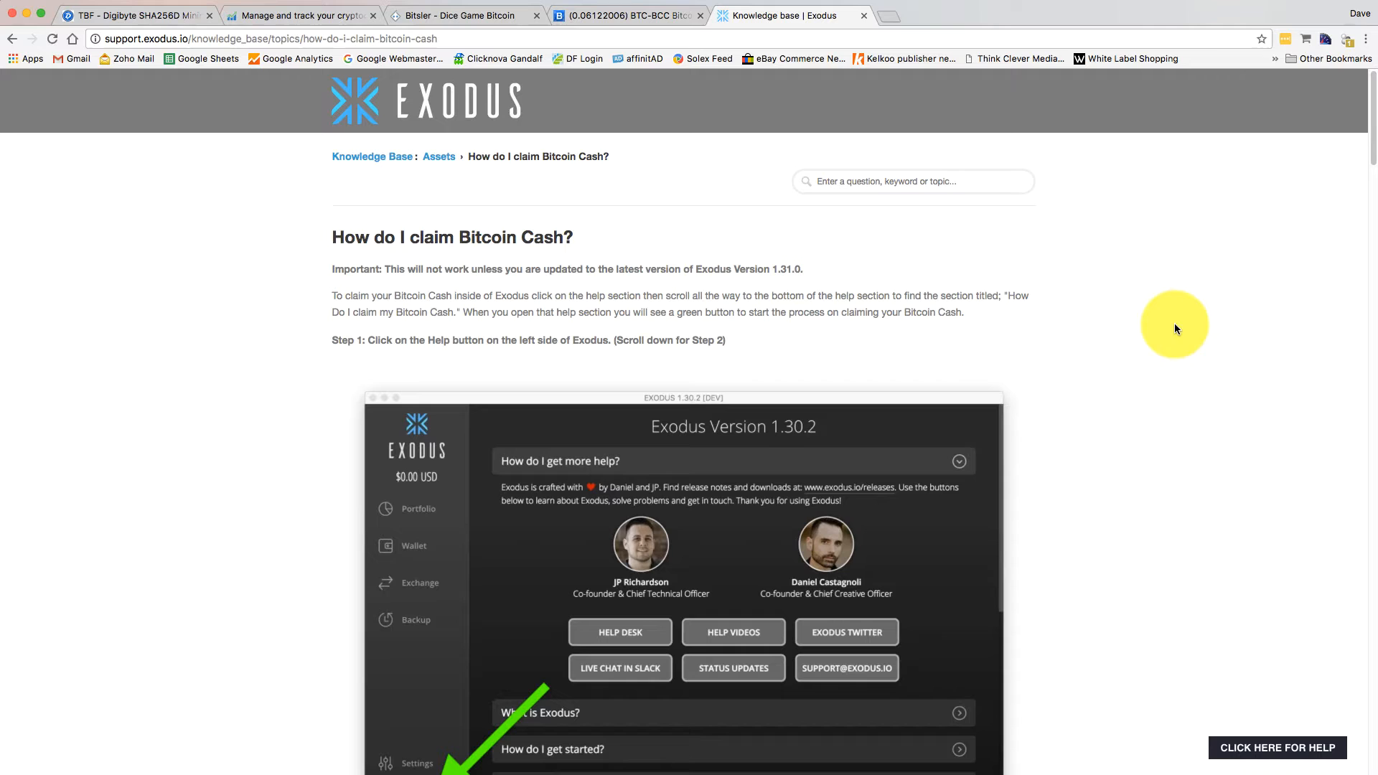
pyautogui.scroll(-3)
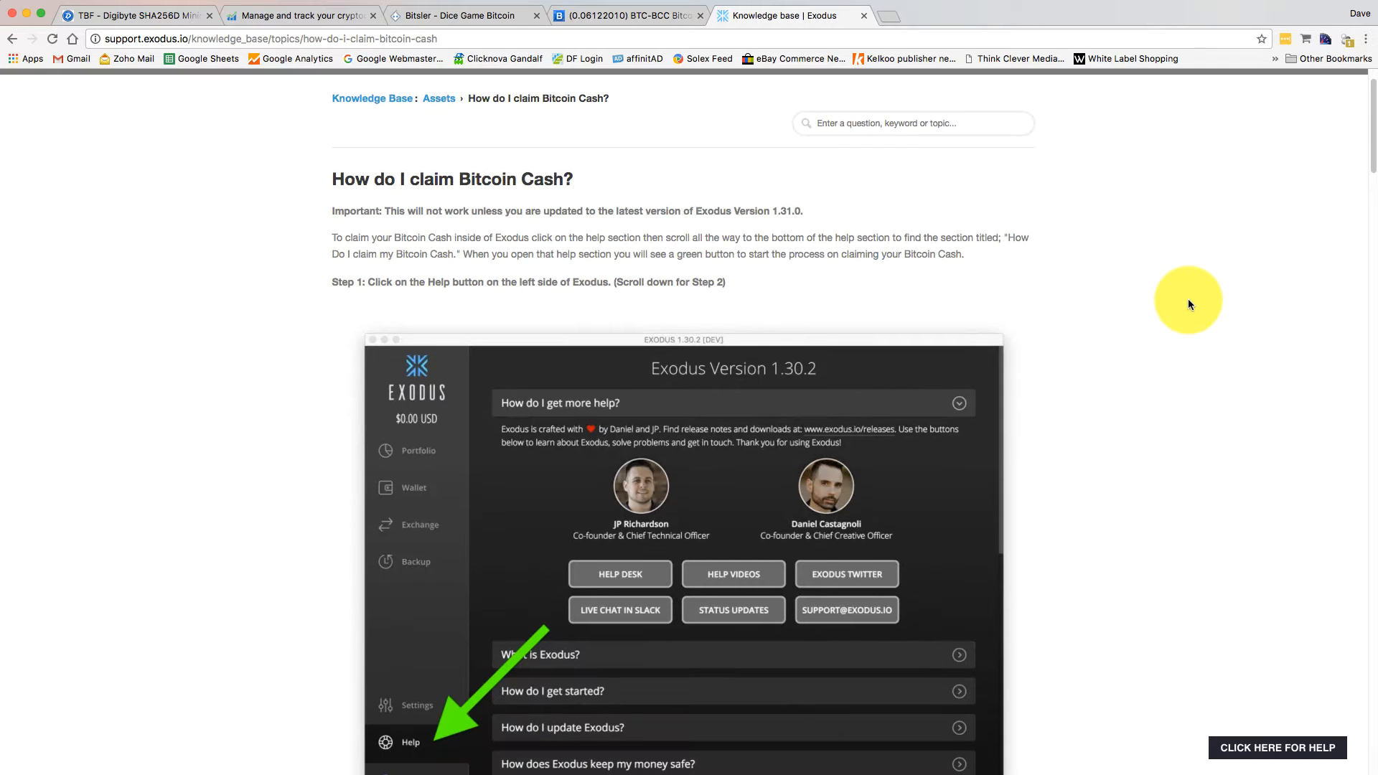
pyautogui.scroll(-3)
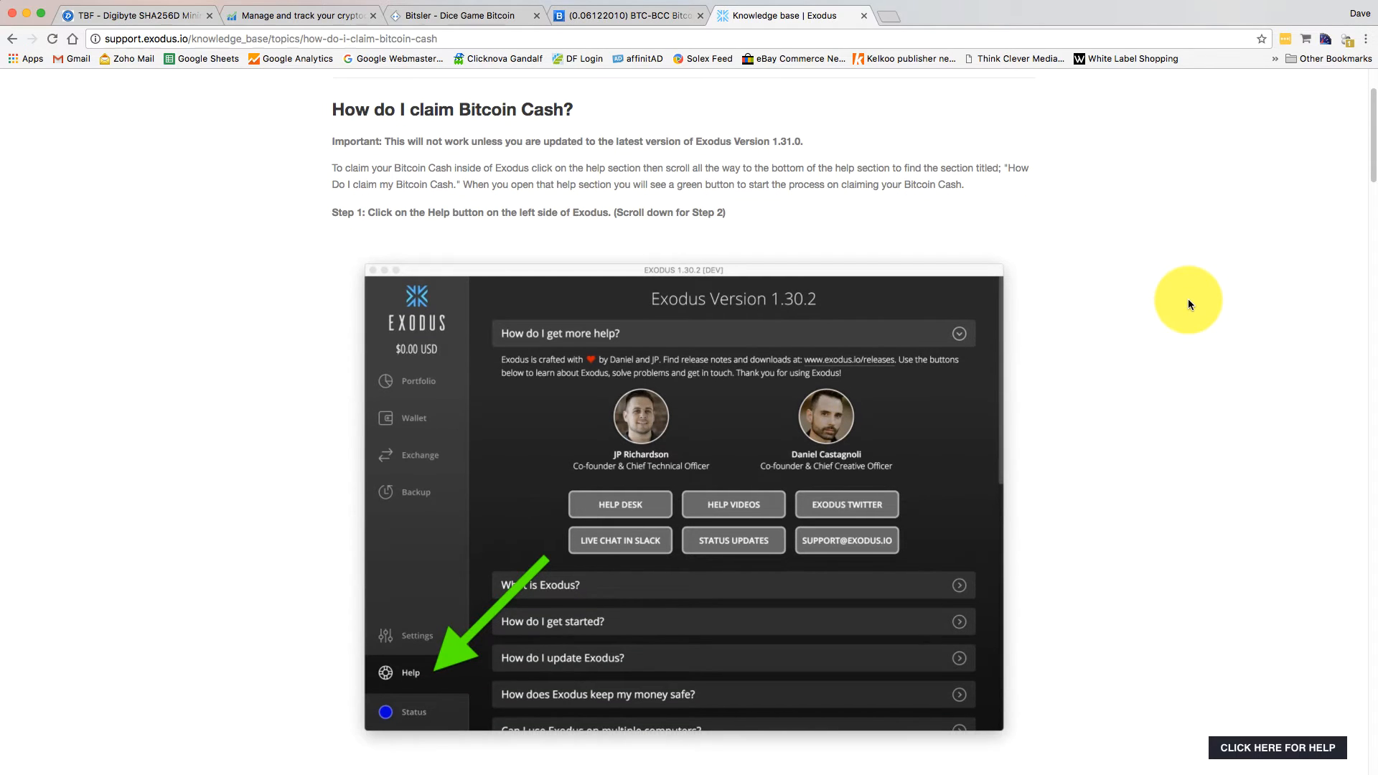
pyautogui.scroll(-3)
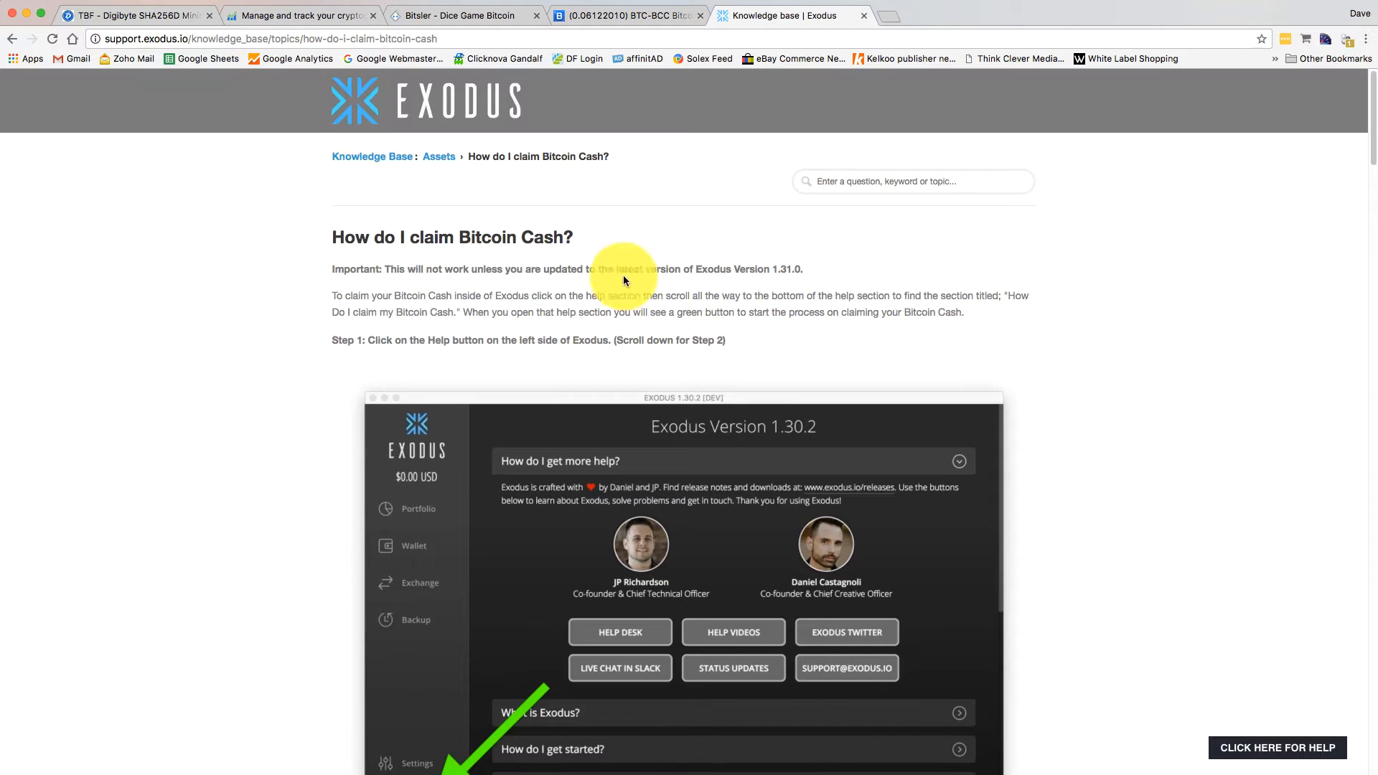
pyautogui.scroll(-3)
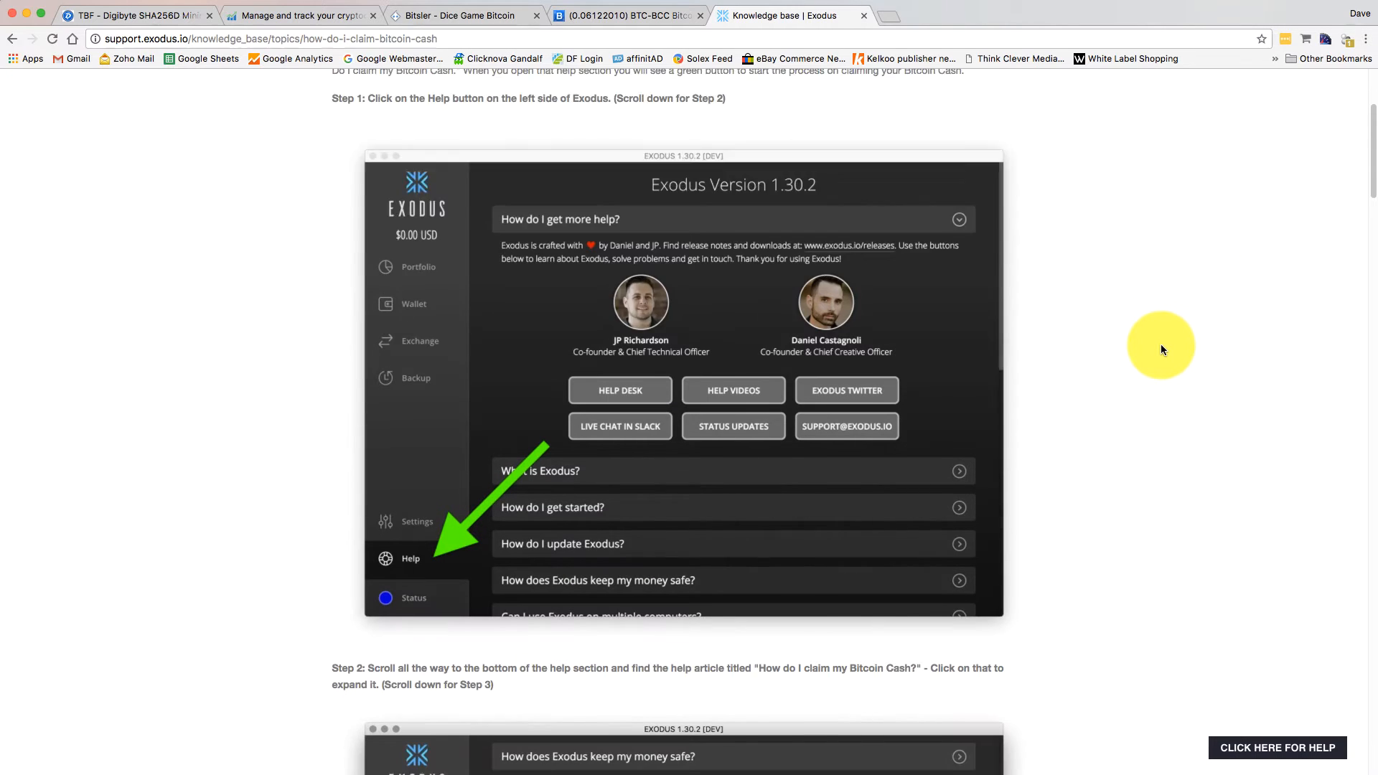
pyautogui.scroll(-3)
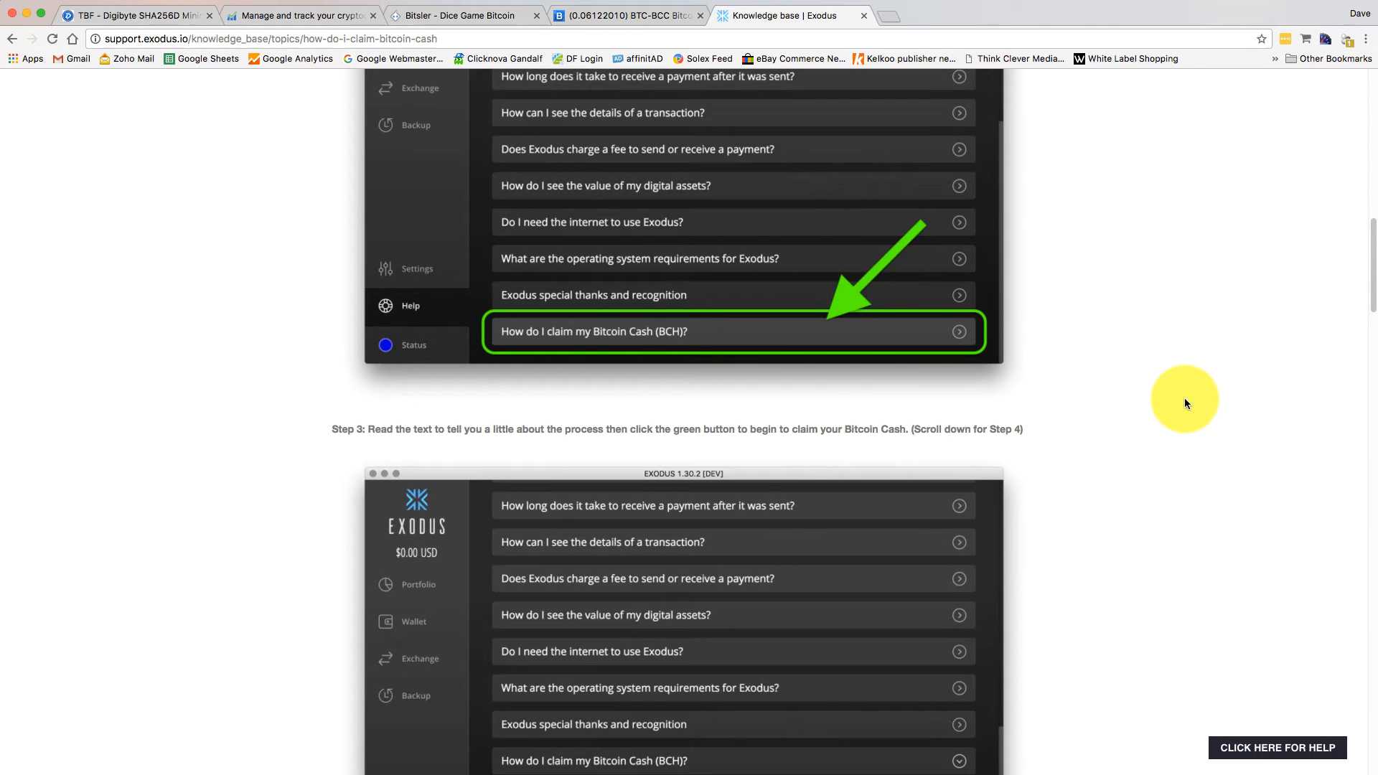
pyautogui.scroll(-3)
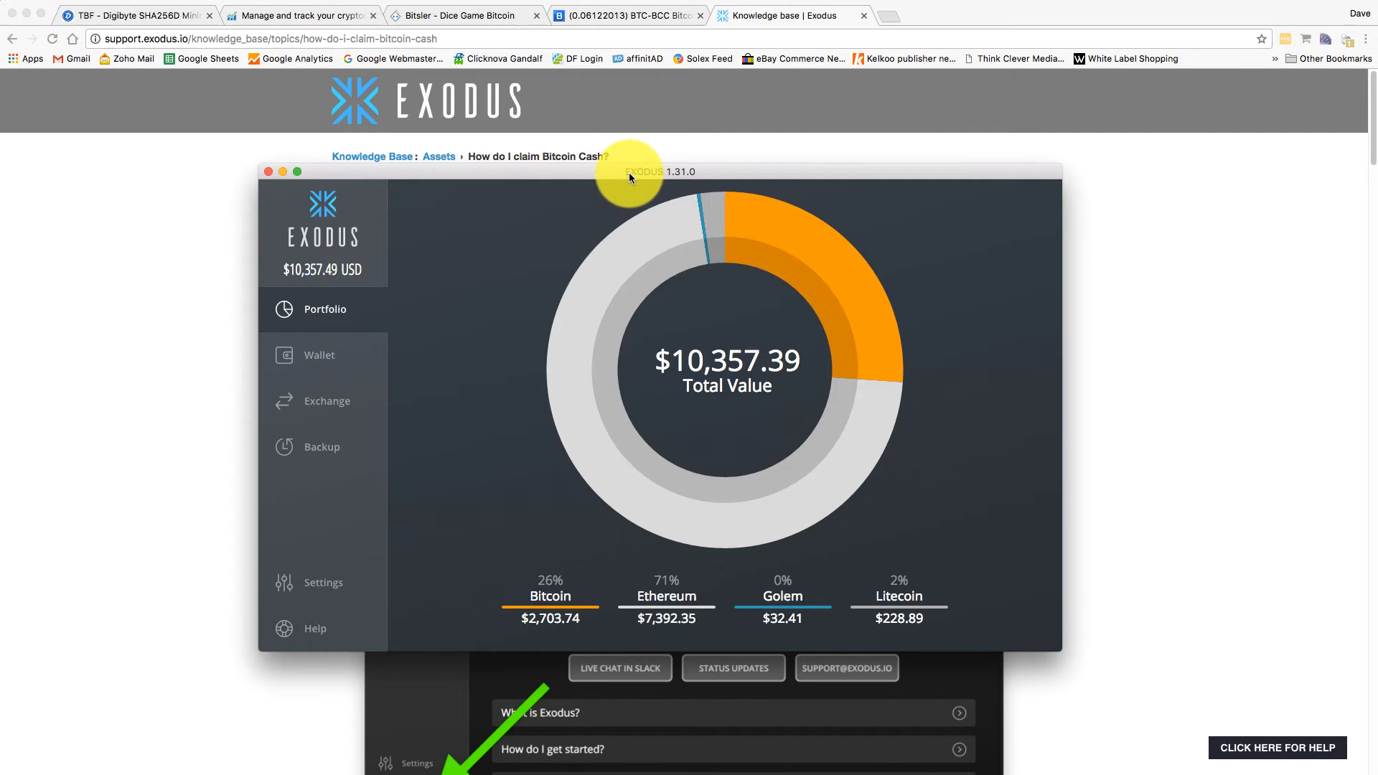
# Expand the Help entry 'How do I claim my Bitcoin Cash (BCH)?' and read its text.
pyautogui.click(315, 627)
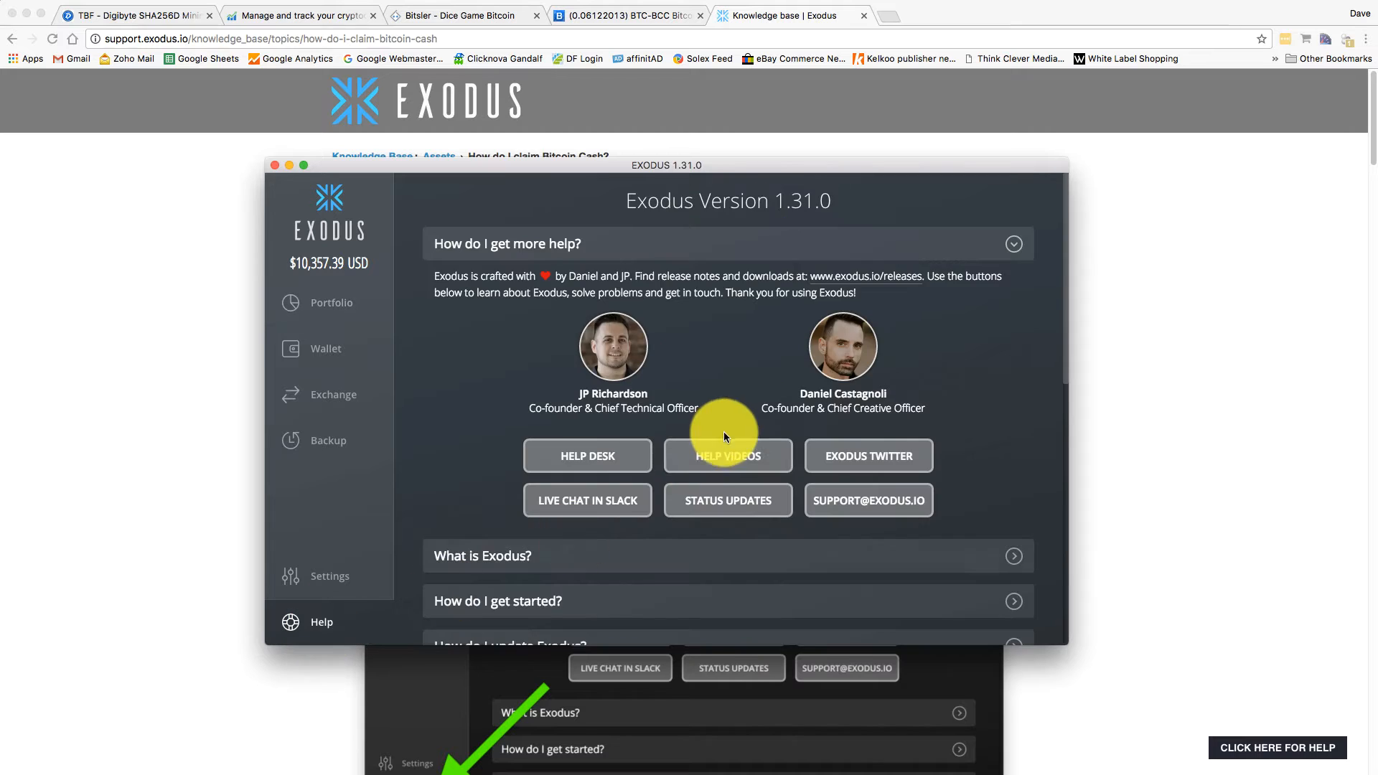
pyautogui.scroll(-3)
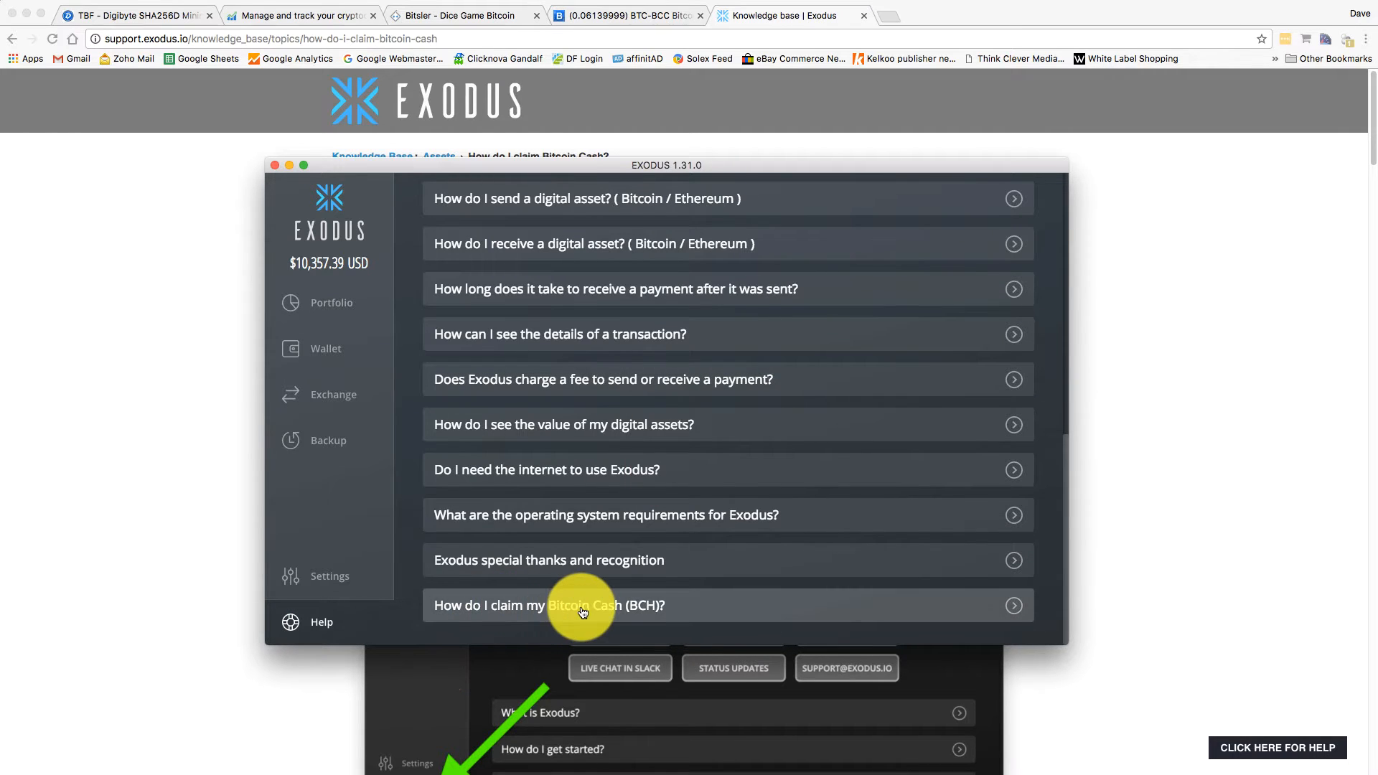
pyautogui.click(581, 606)
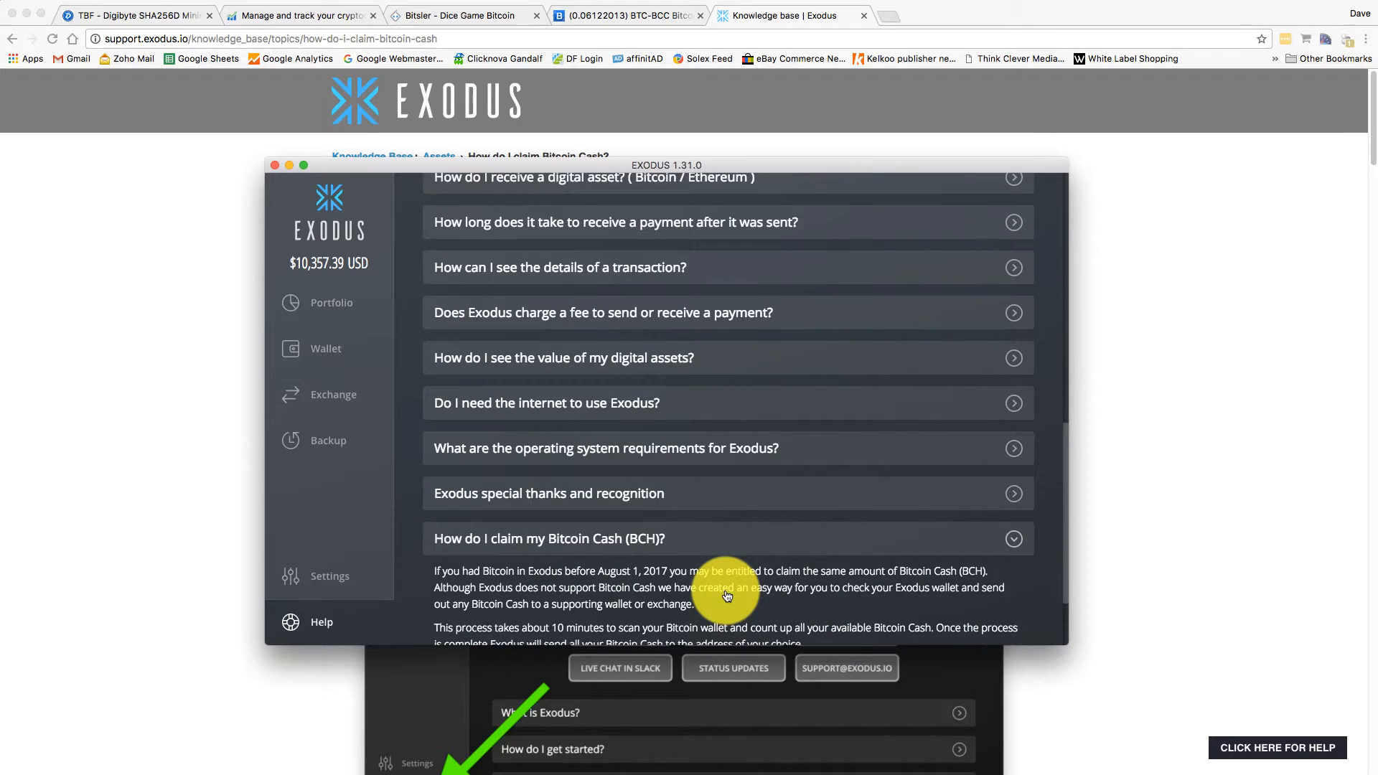
pyautogui.scroll(-3)
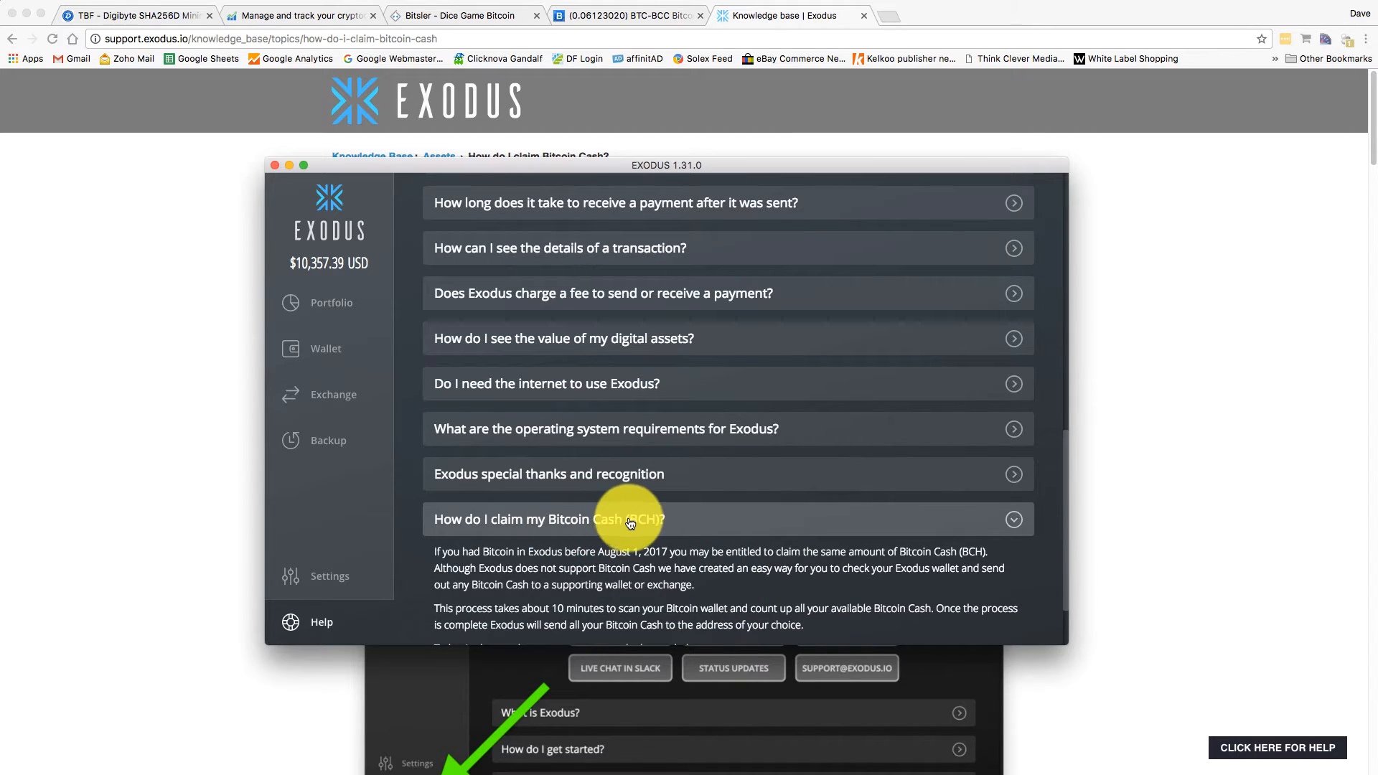
pyautogui.moveTo(675, 15)
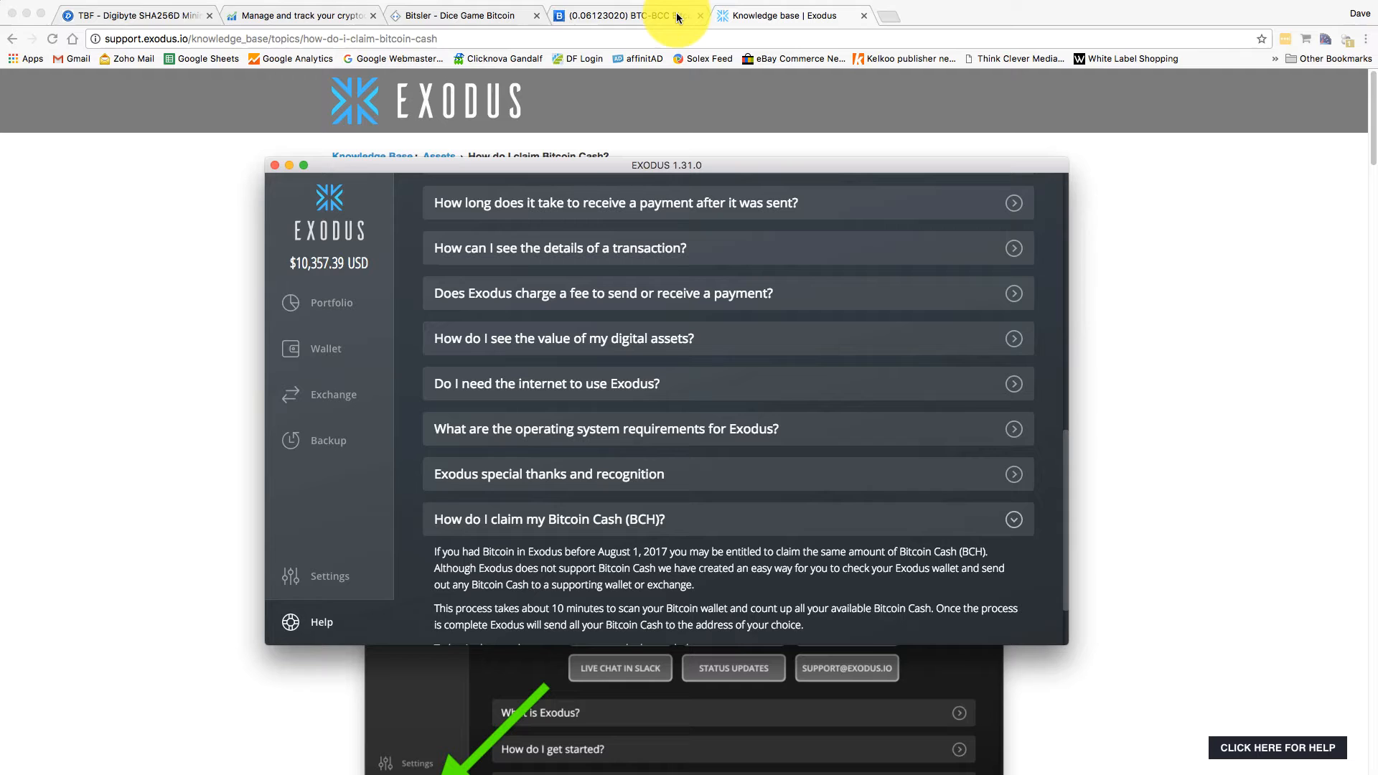
# Switch to the Bittrex BTC-BCC market browser tab.
pyautogui.click(621, 14)
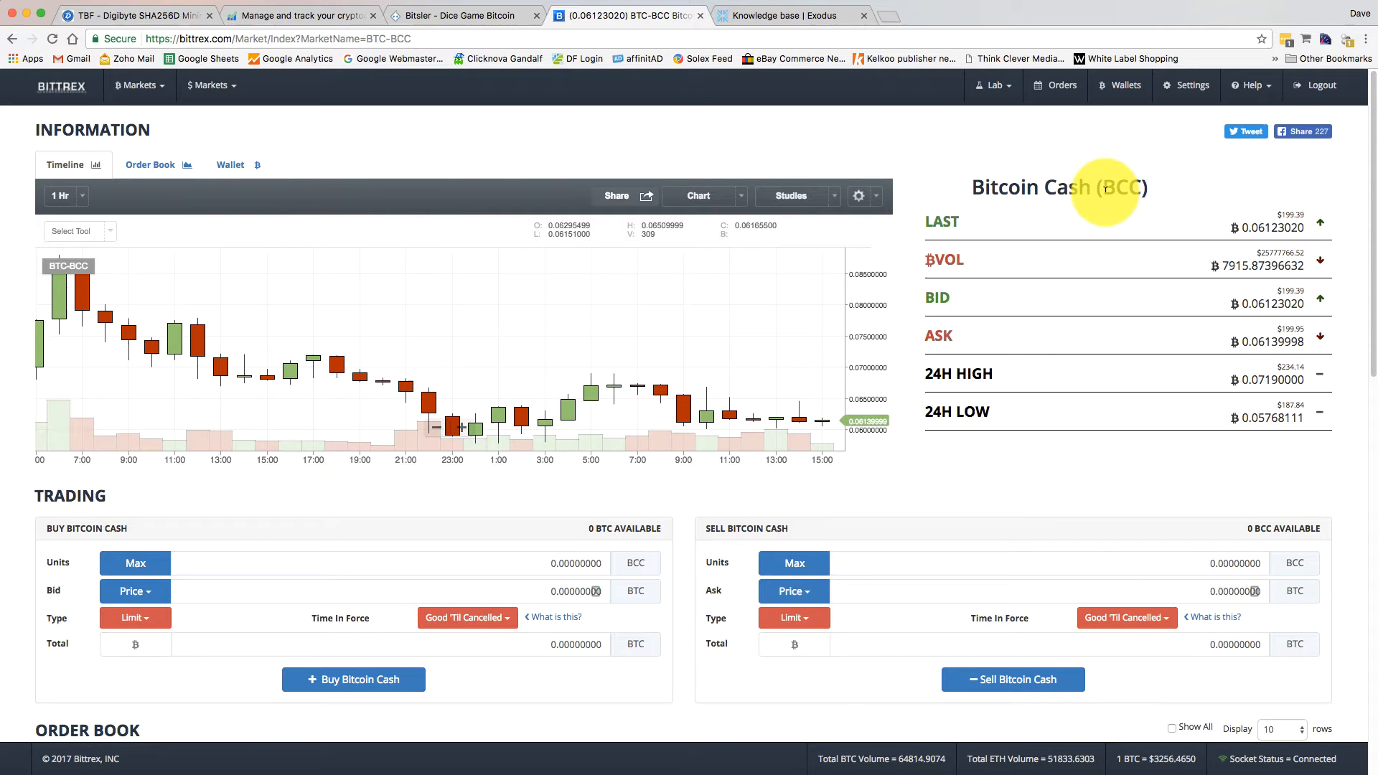
pyautogui.moveTo(1107, 187)
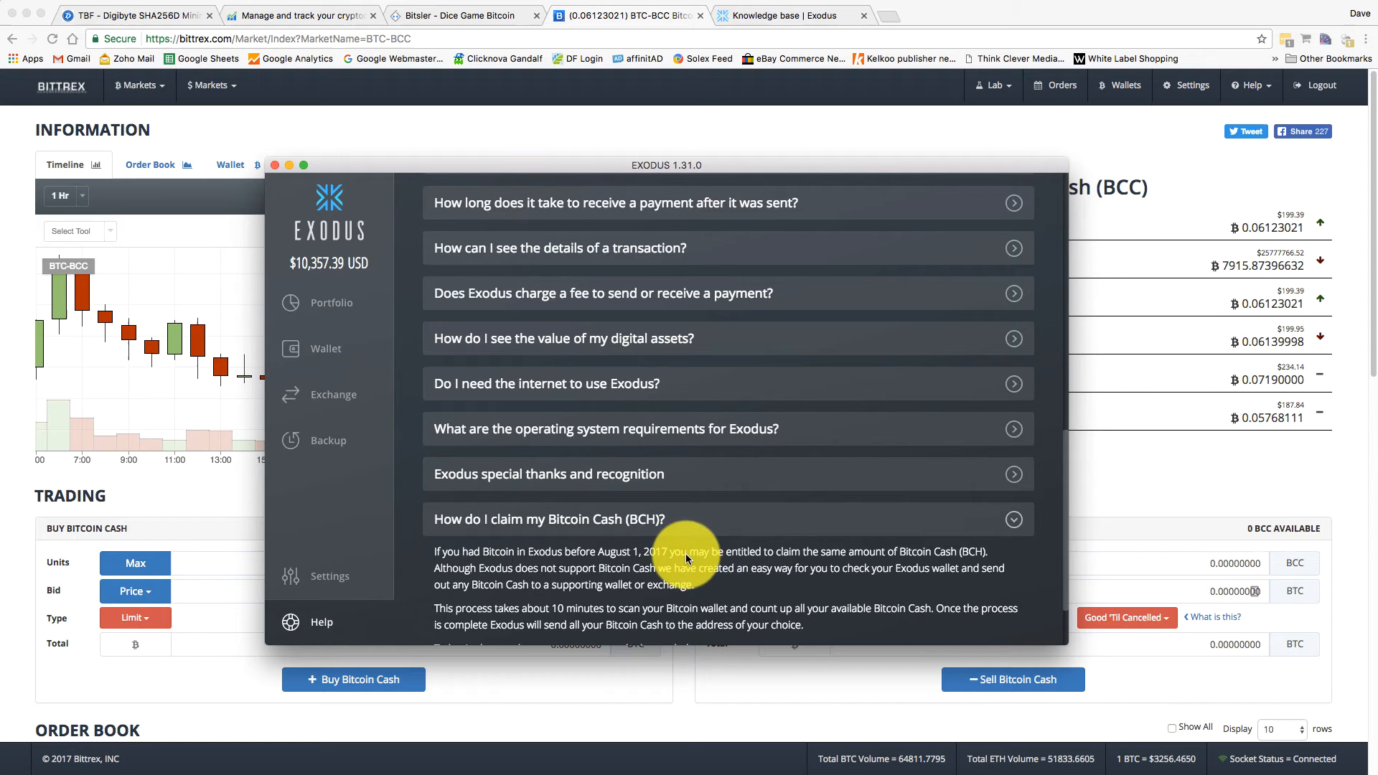
pyautogui.moveTo(727, 529)
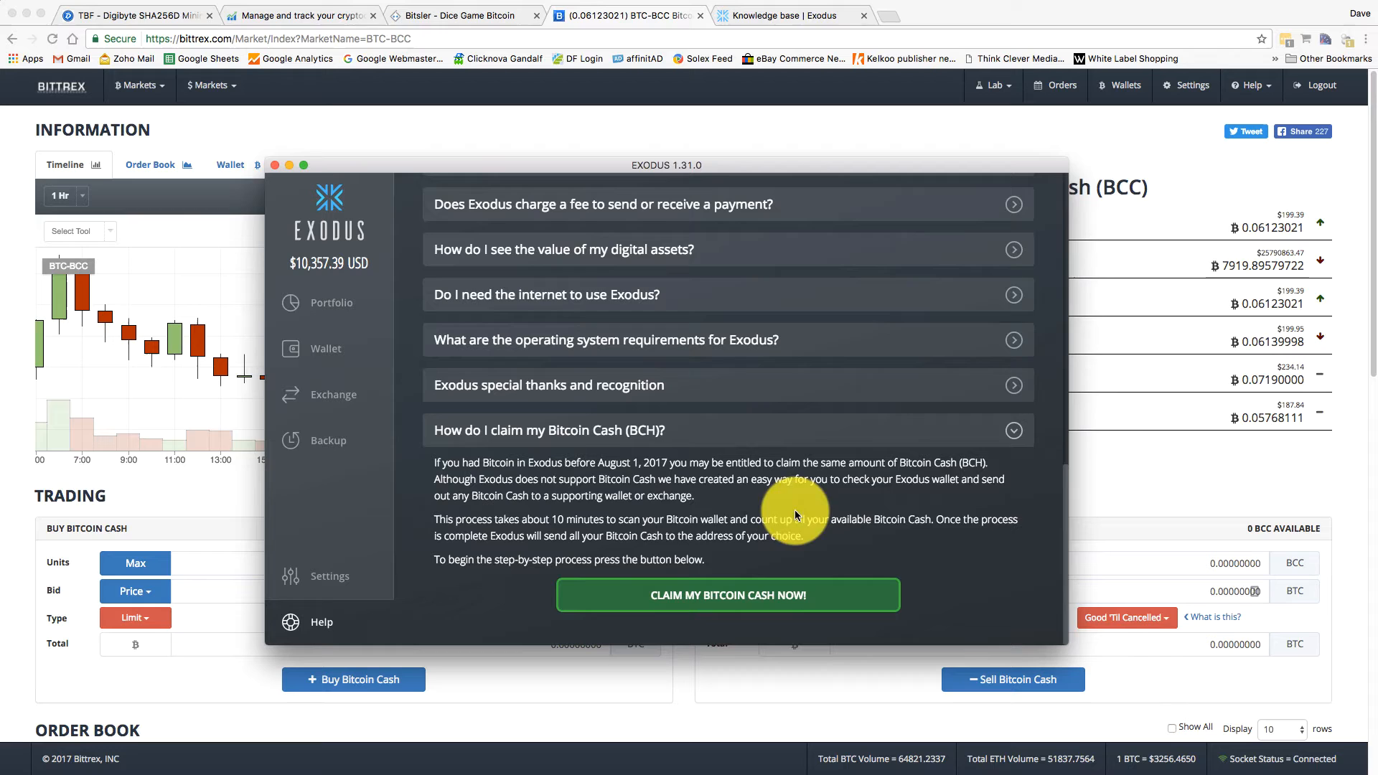
pyautogui.moveTo(751, 344)
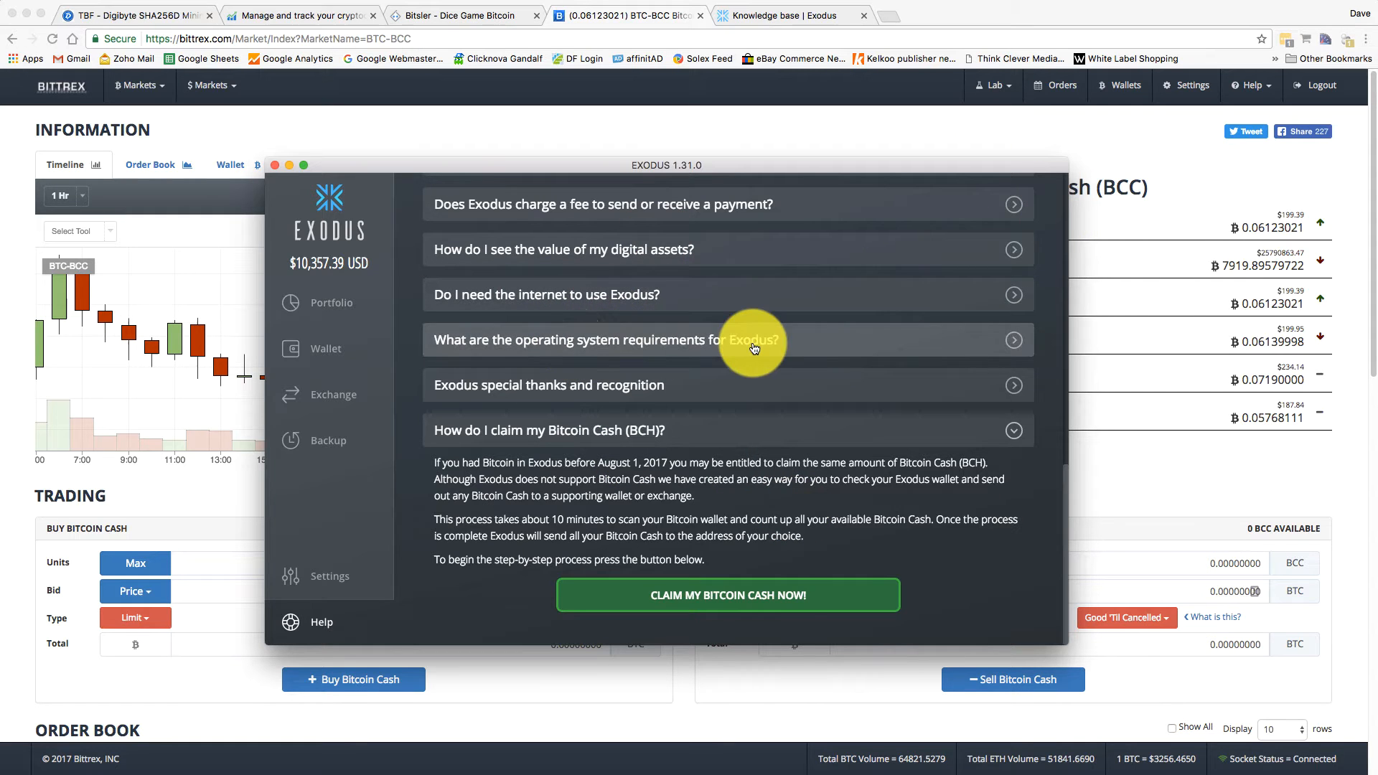
pyautogui.moveTo(719, 560)
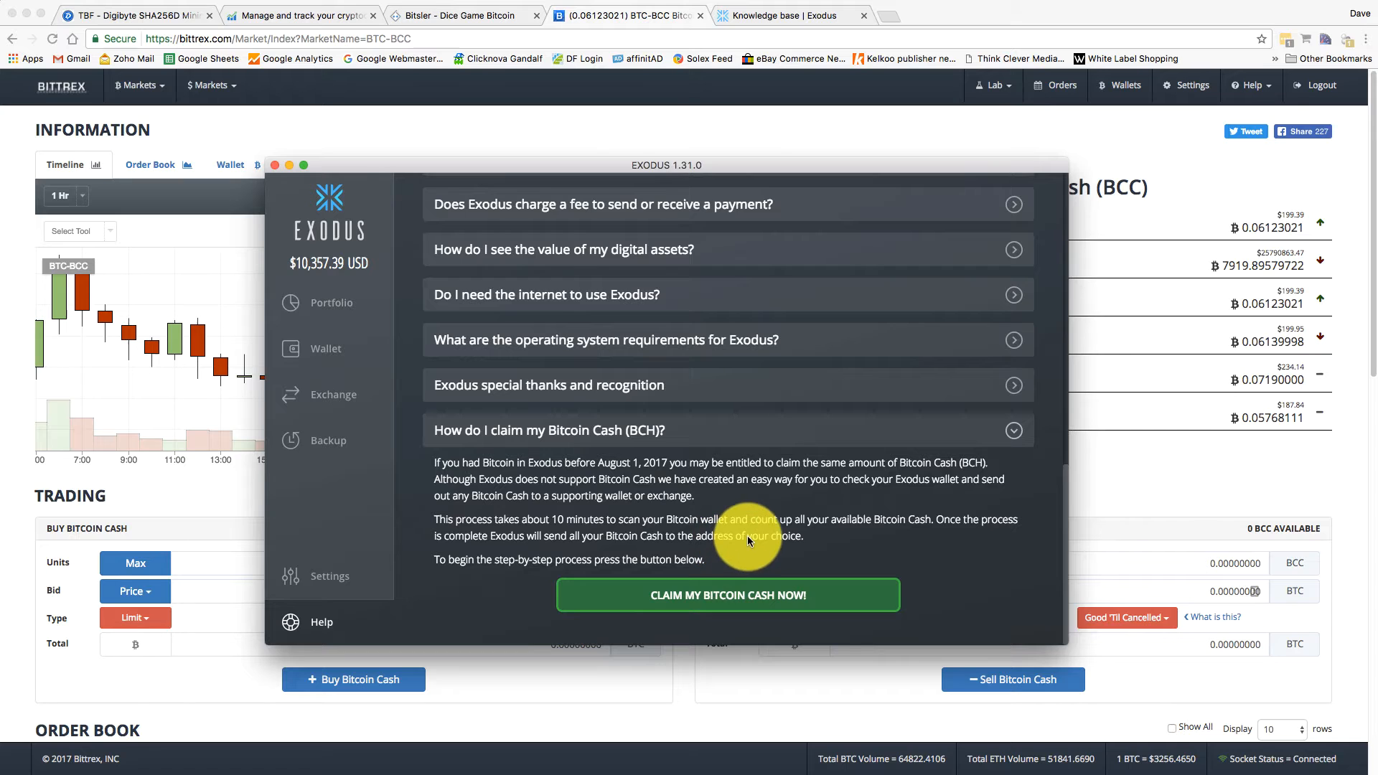
pyautogui.moveTo(294, 646)
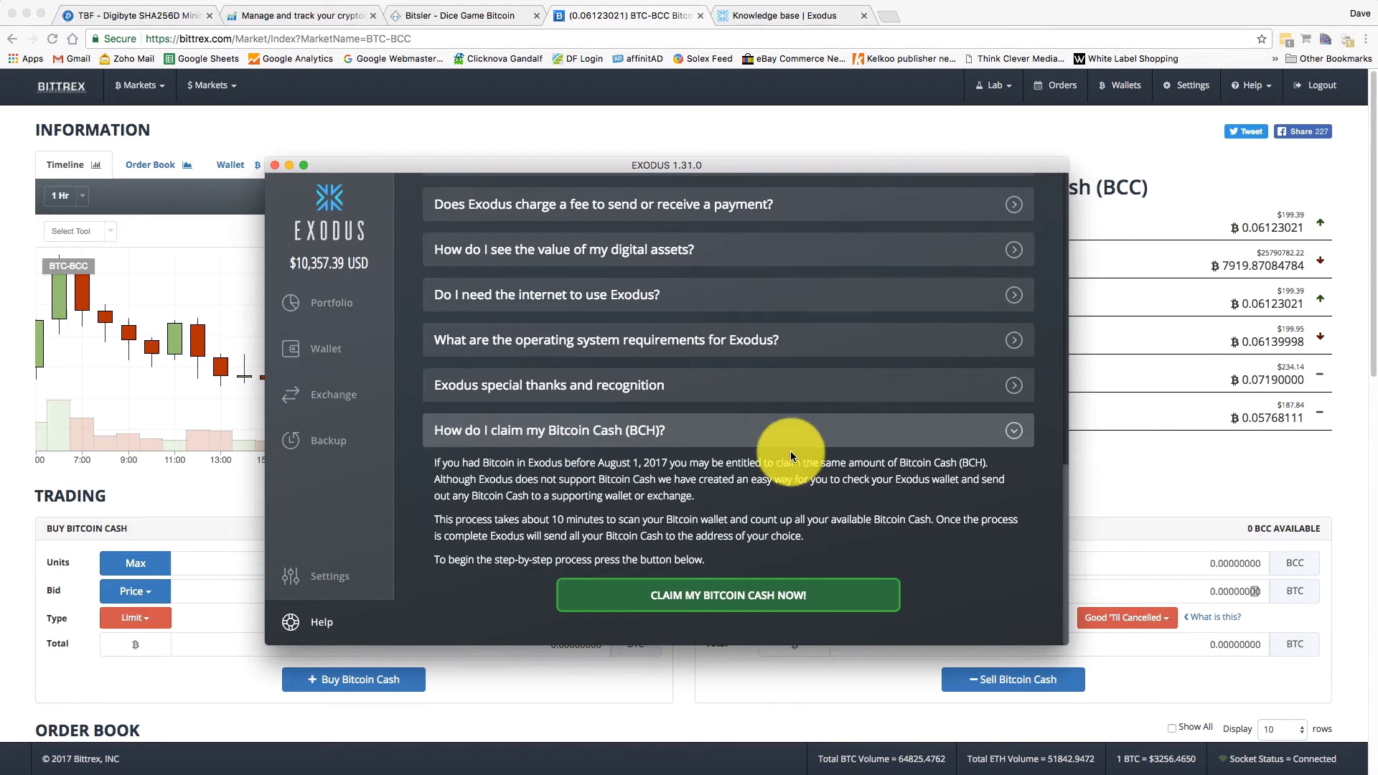
pyautogui.moveTo(527, 523)
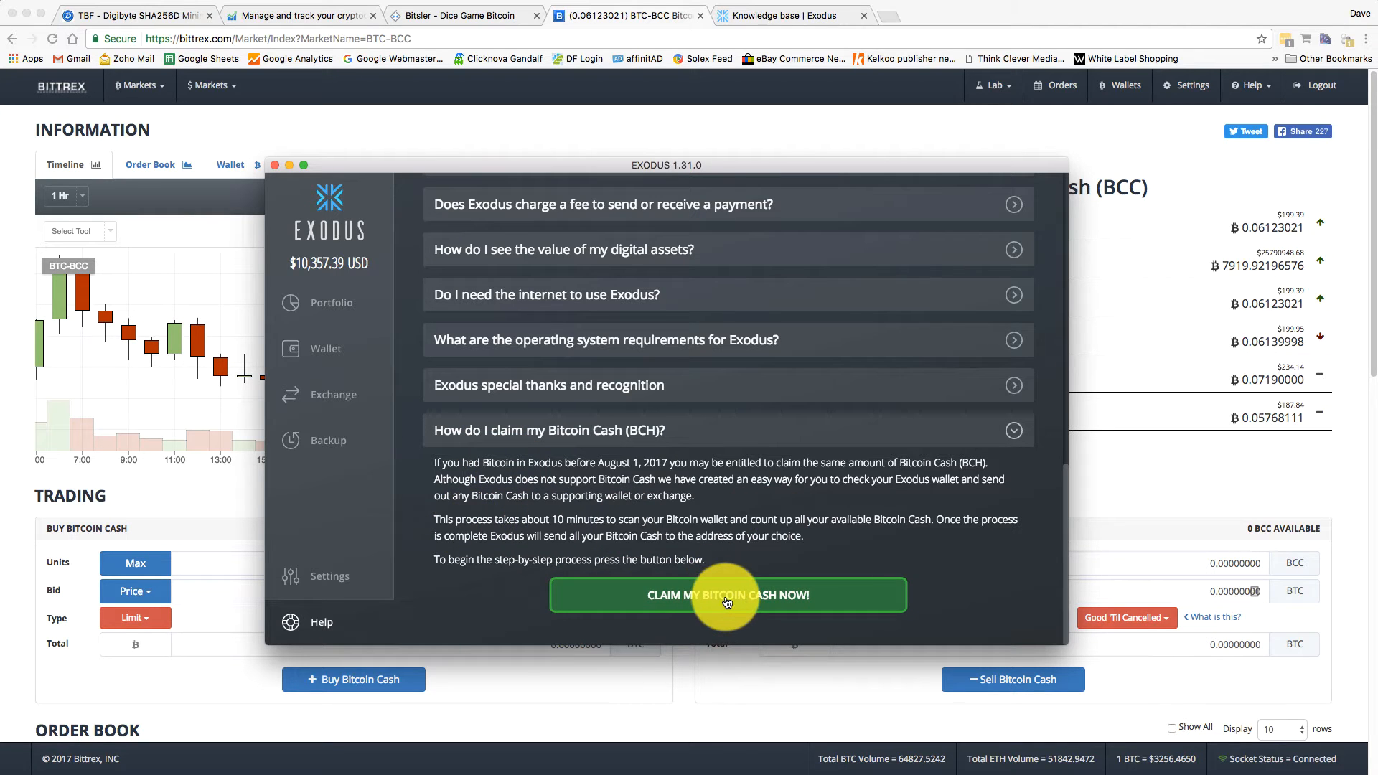
# Start the claim, paste the Bittrex receiving address and scan the wallet for Bitcoin Cash.
pyautogui.click(727, 594)
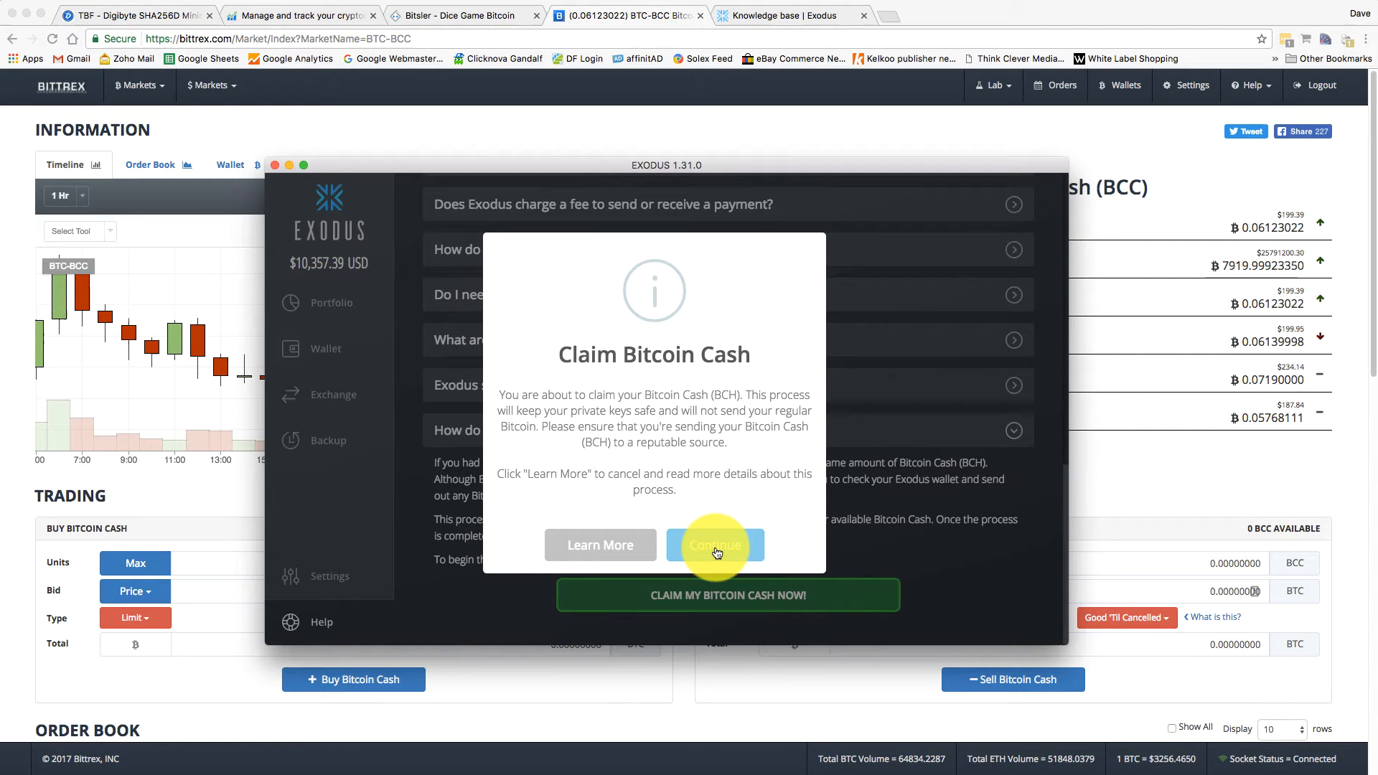
pyautogui.click(715, 546)
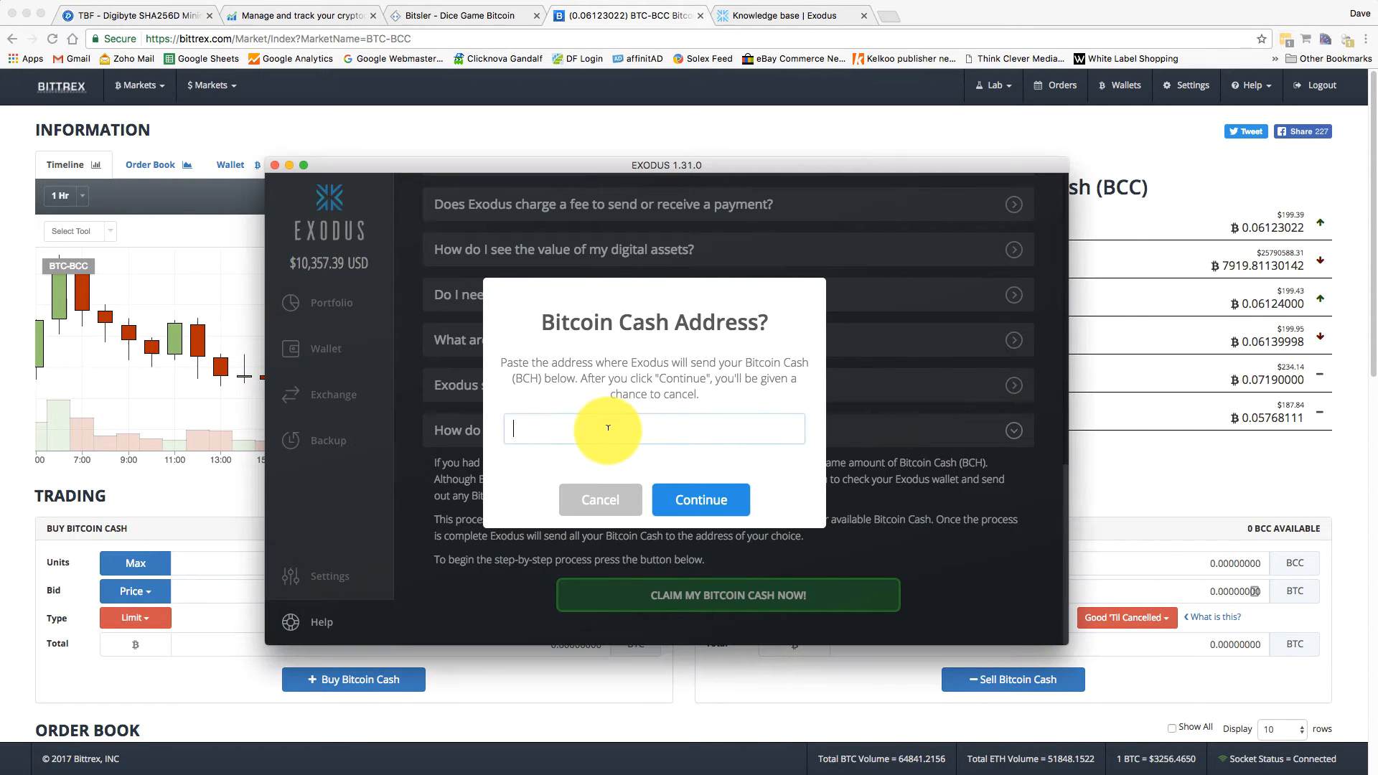
pyautogui.click(701, 500)
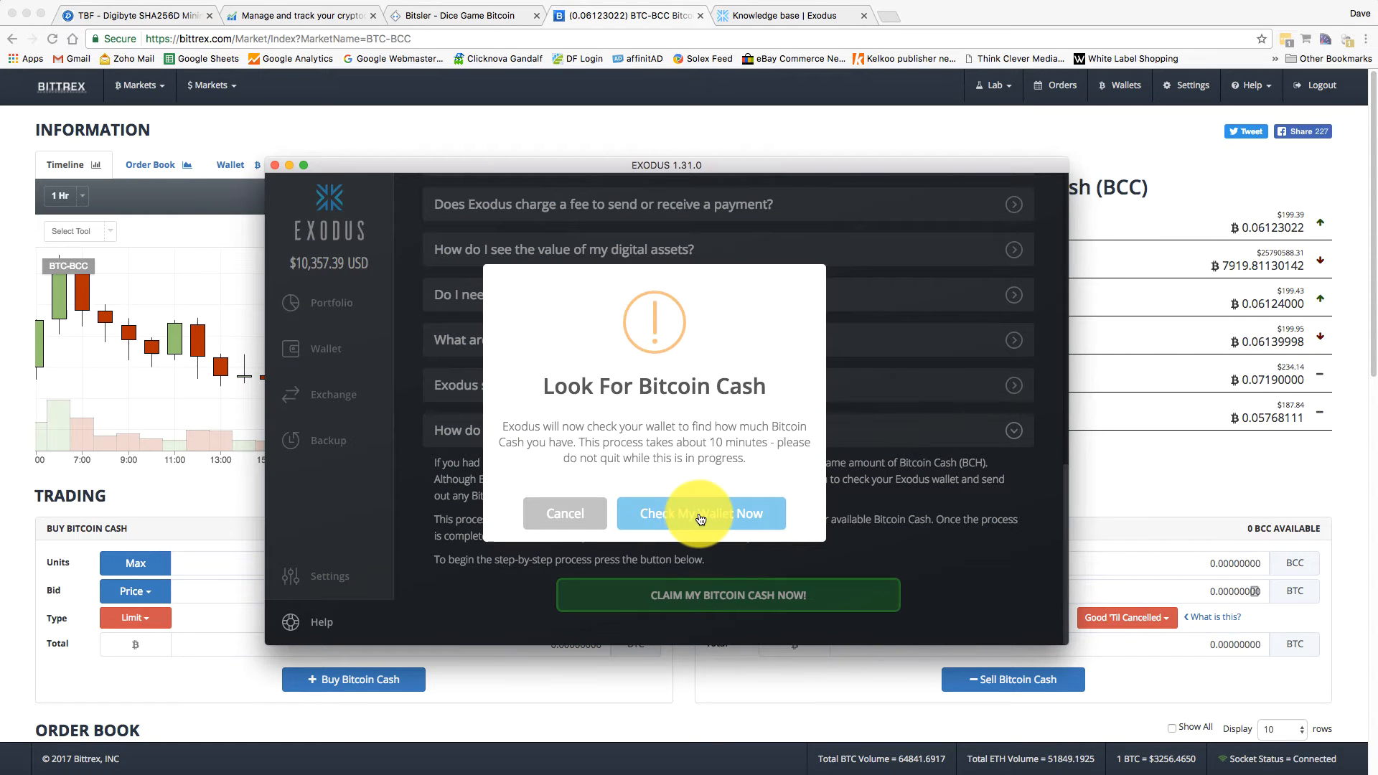
pyautogui.click(700, 514)
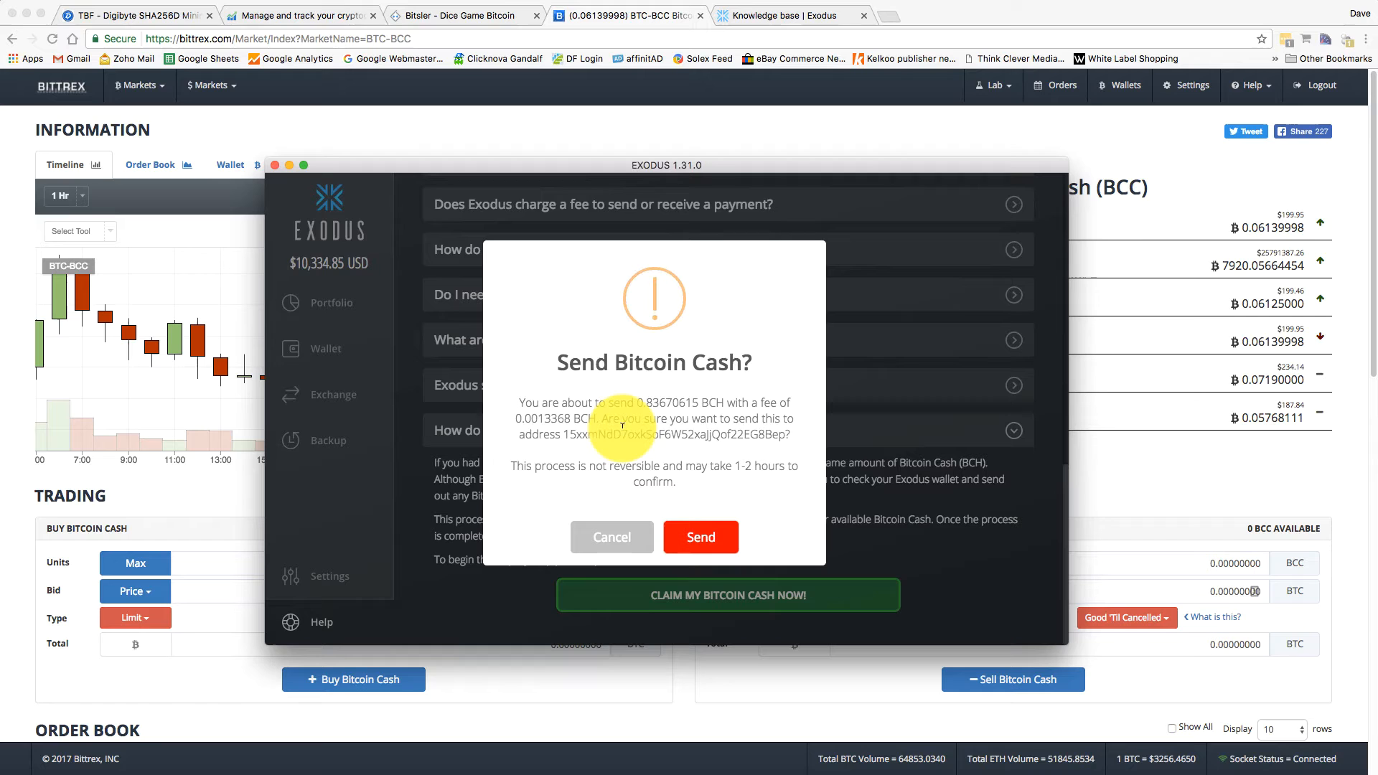
pyautogui.moveTo(691, 363)
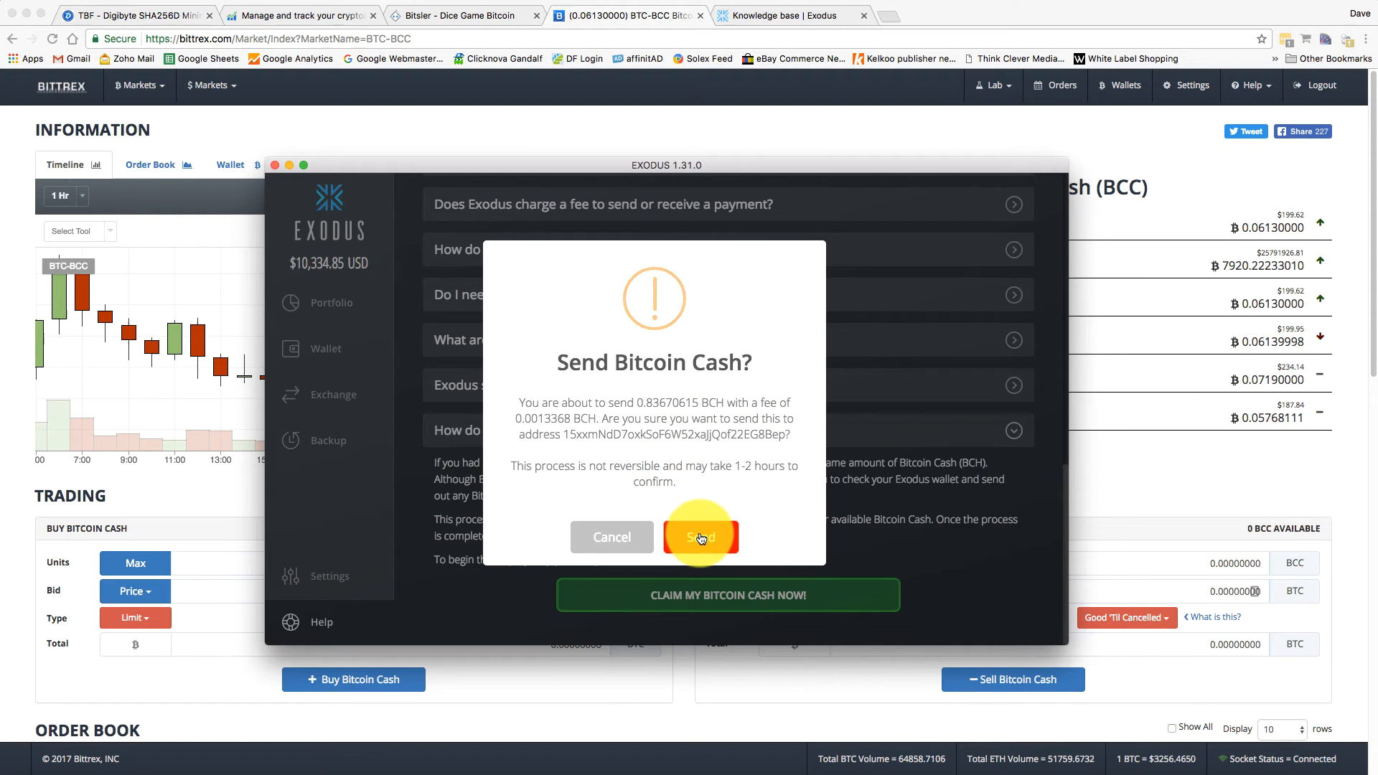
# Confirm sending 0.83670615 BCH and view the transaction on the block explorer.
pyautogui.click(701, 537)
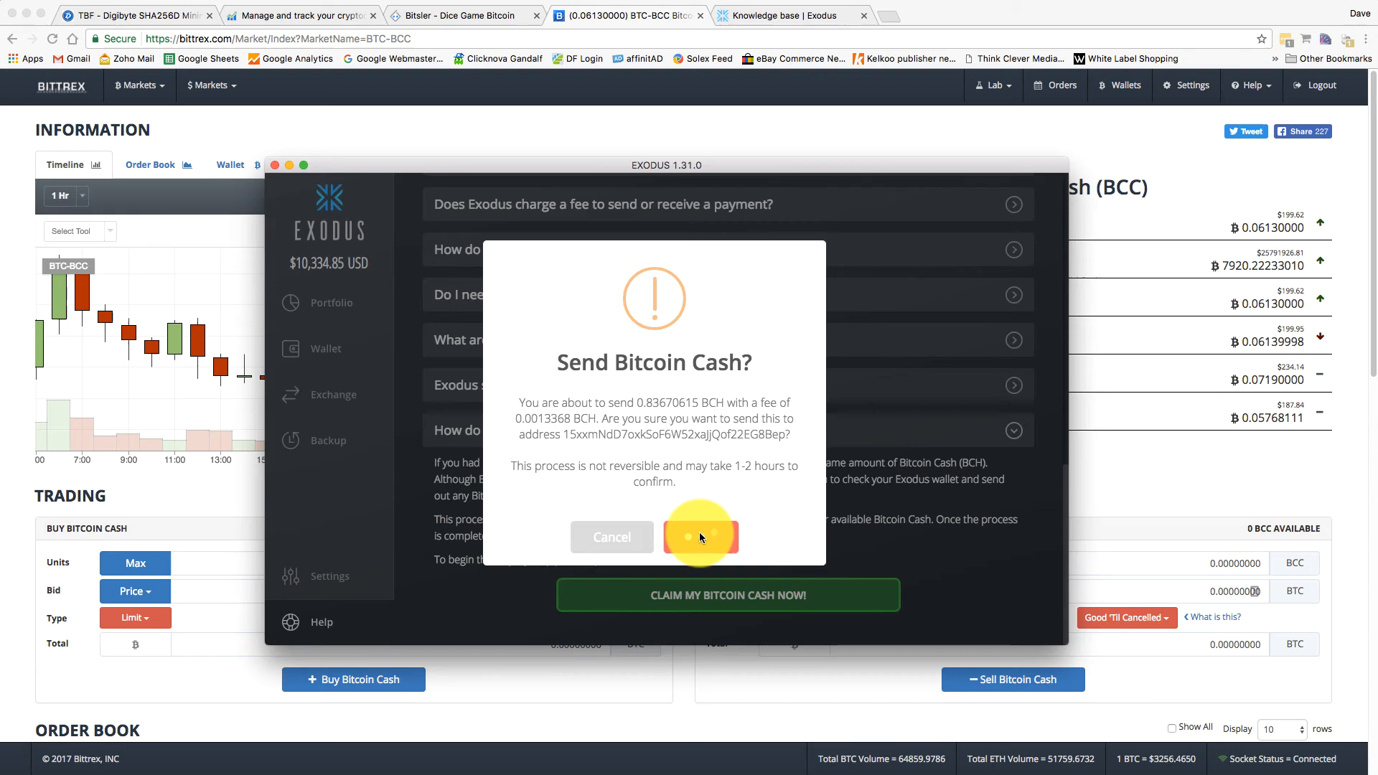
pyautogui.click(701, 537)
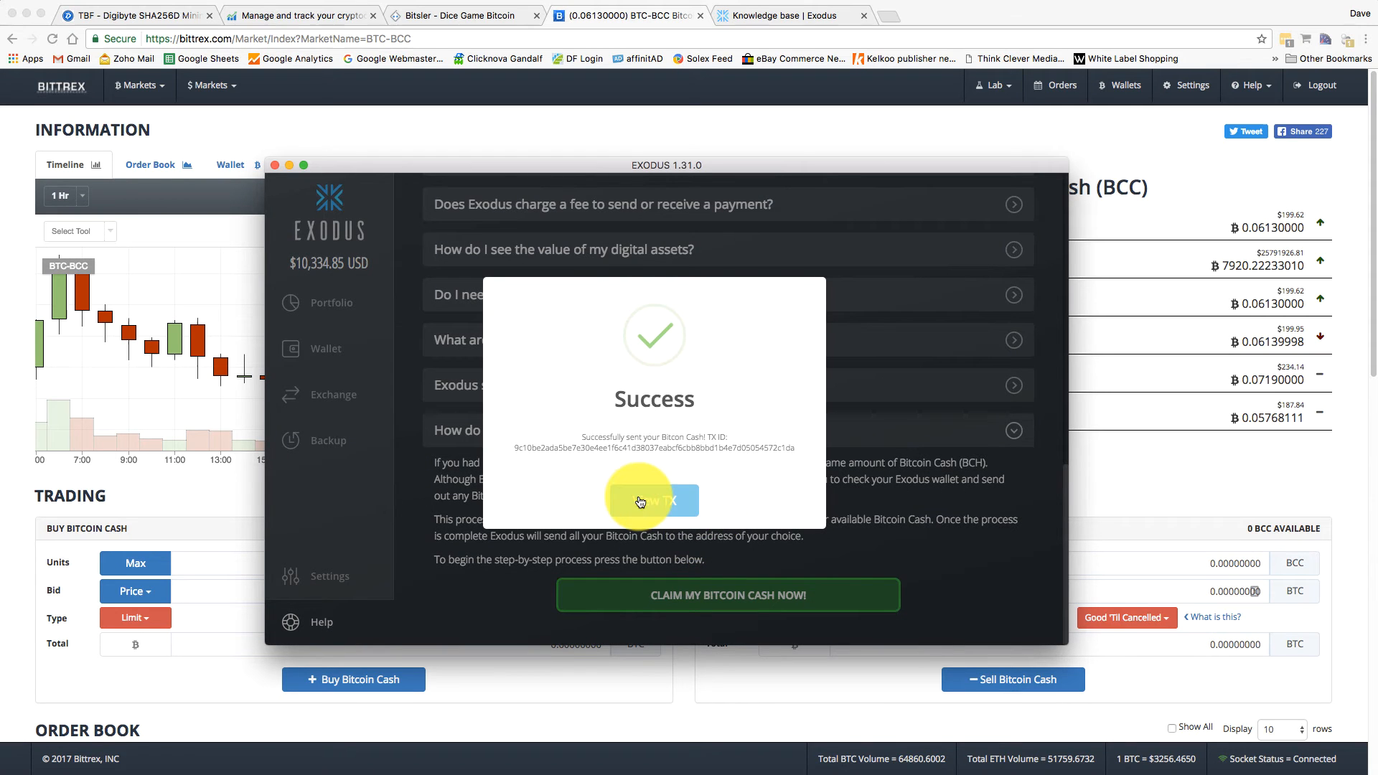
pyautogui.click(654, 501)
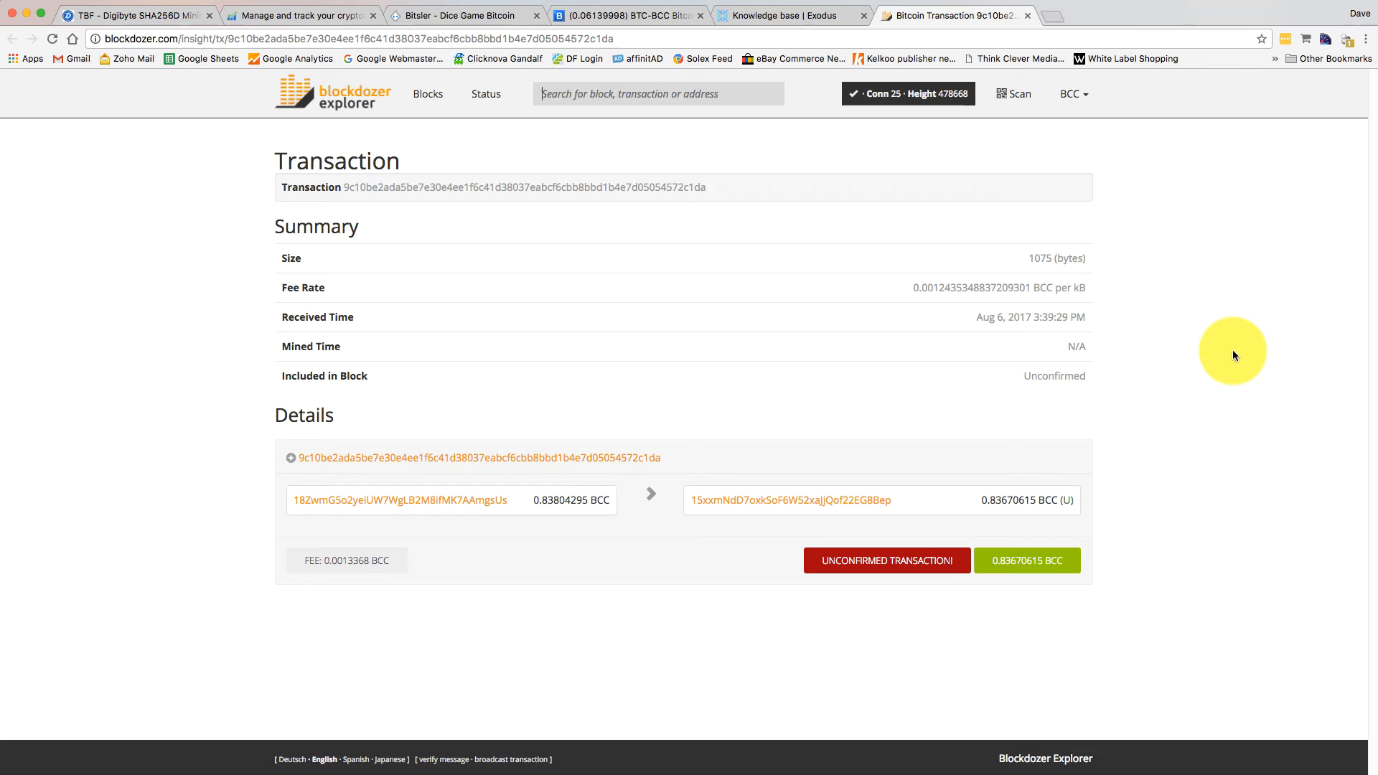
pyautogui.moveTo(788, 202)
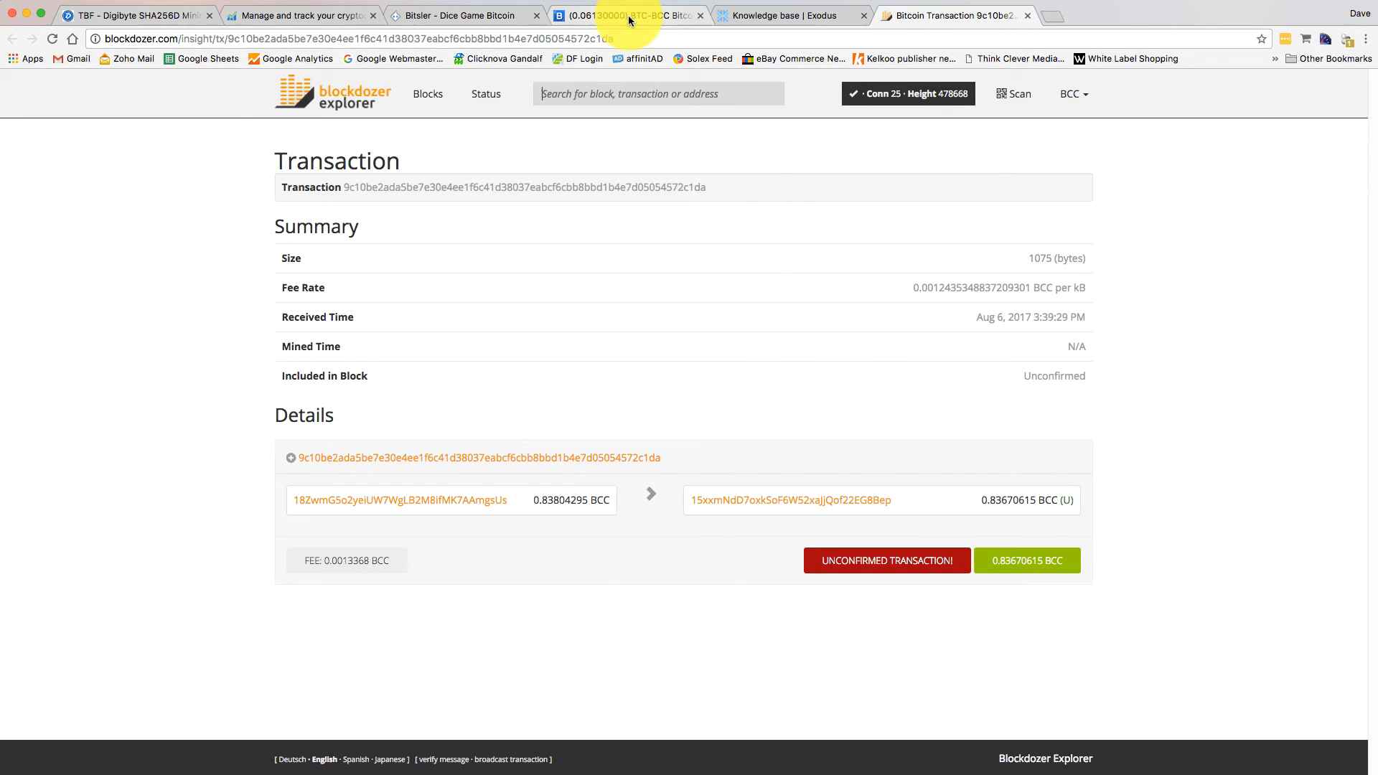
# Return to the Bittrex market tab after reviewing the unconfirmed transaction.
pyautogui.click(629, 15)
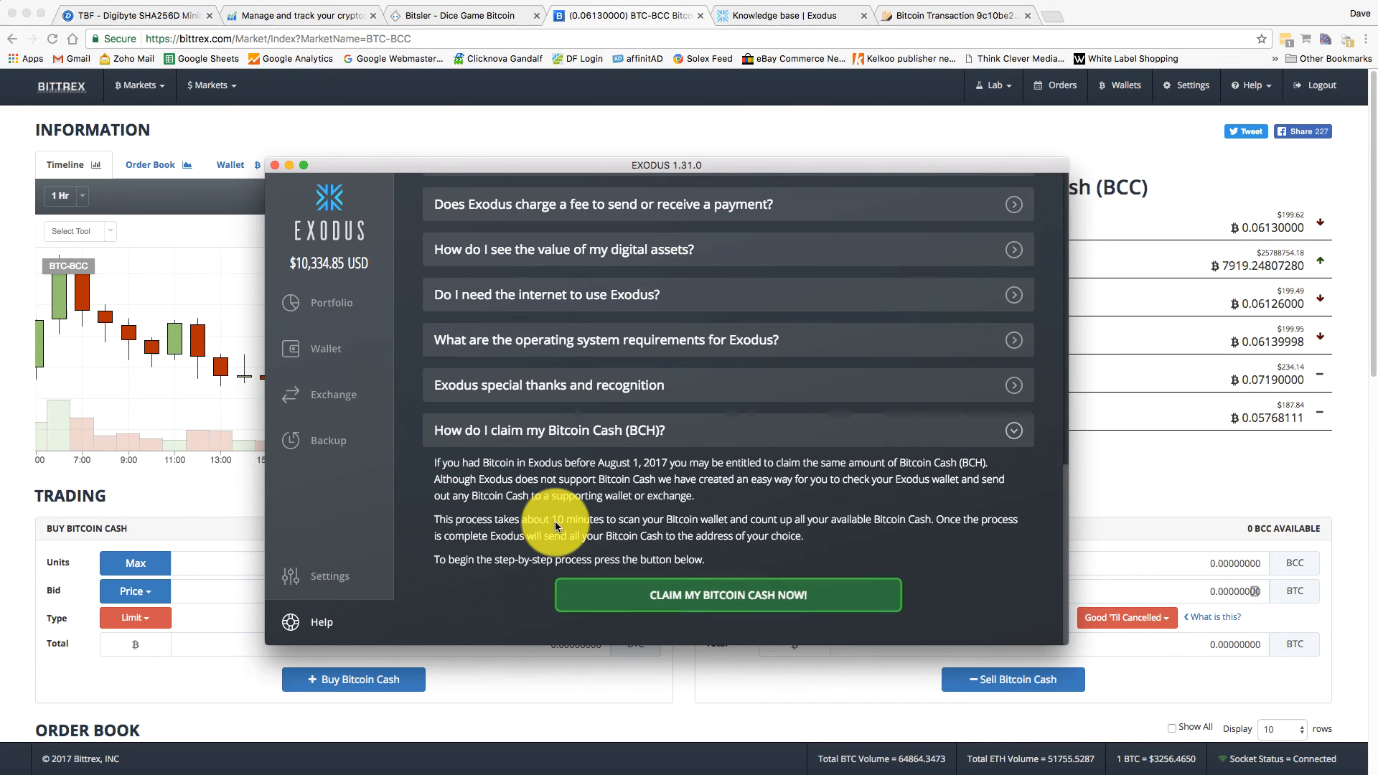
# Show the Portfolio overview and nudge the wallet window upward.
pyautogui.click(330, 303)
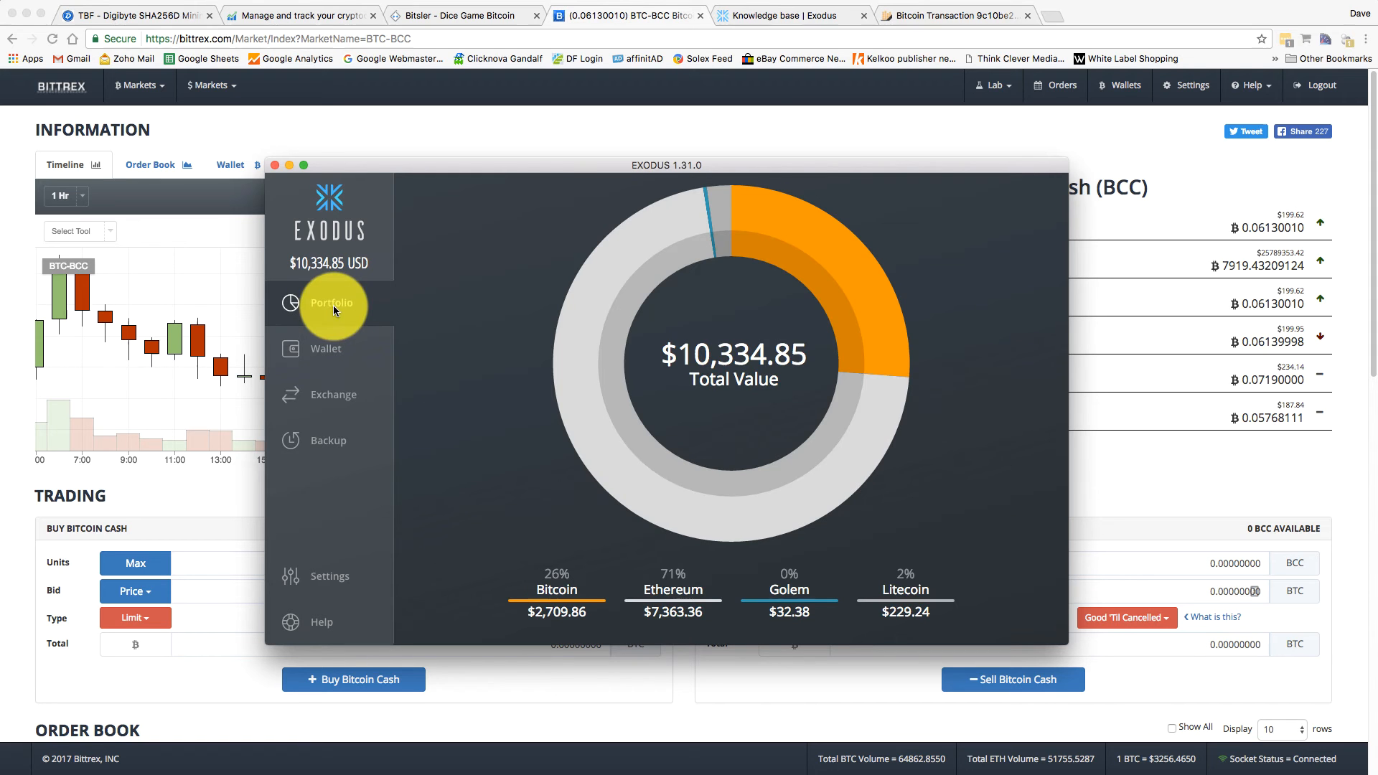
pyautogui.moveTo(665, 163); pyautogui.dragTo(659, 132)
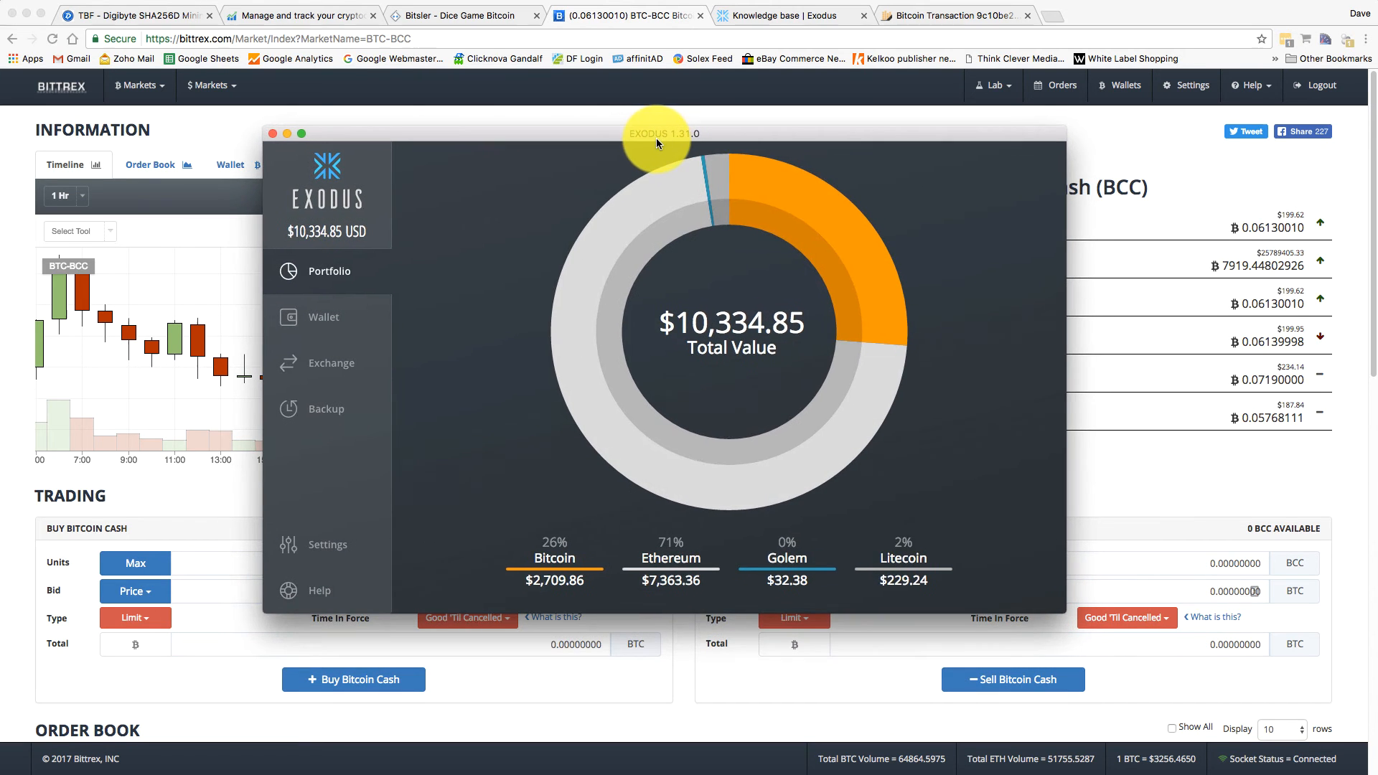
pyautogui.moveTo(629, 330)
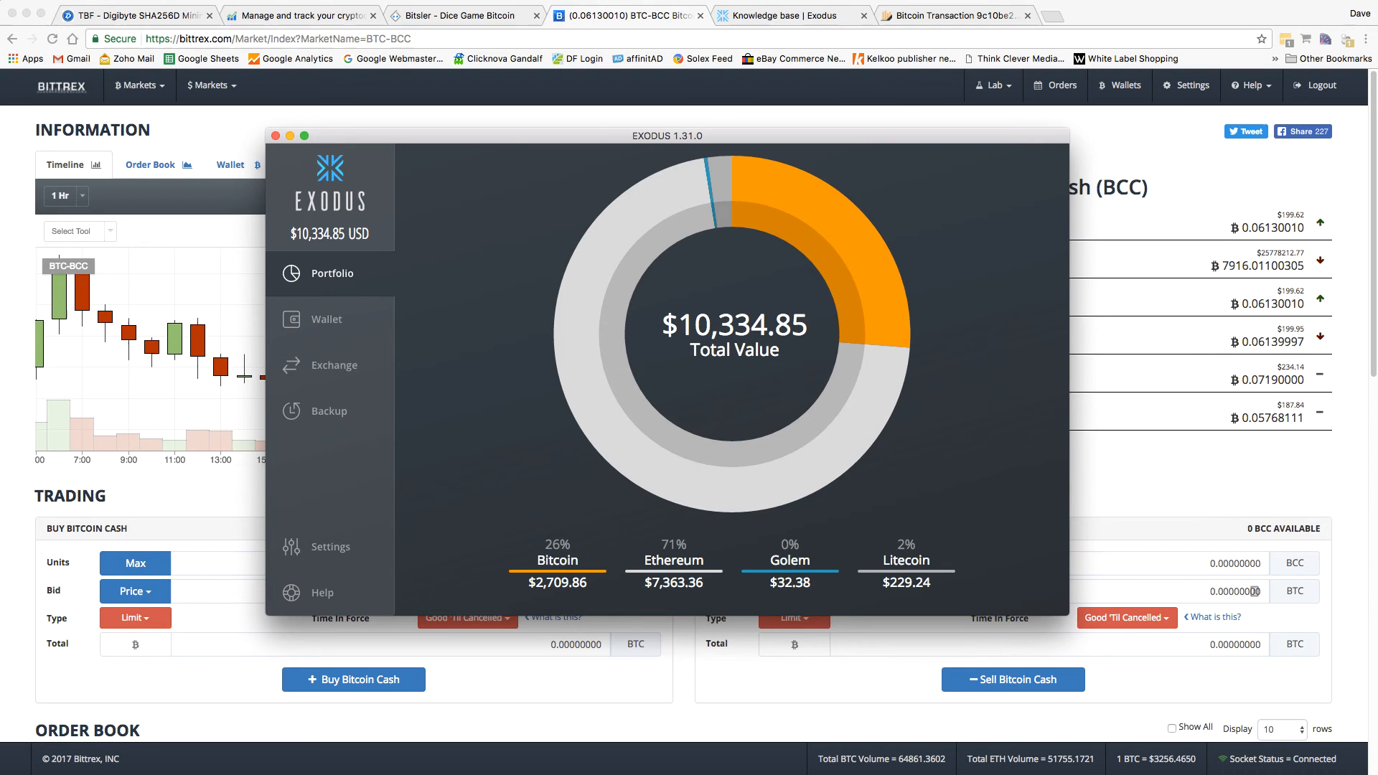
pyautogui.moveTo(641, 438)
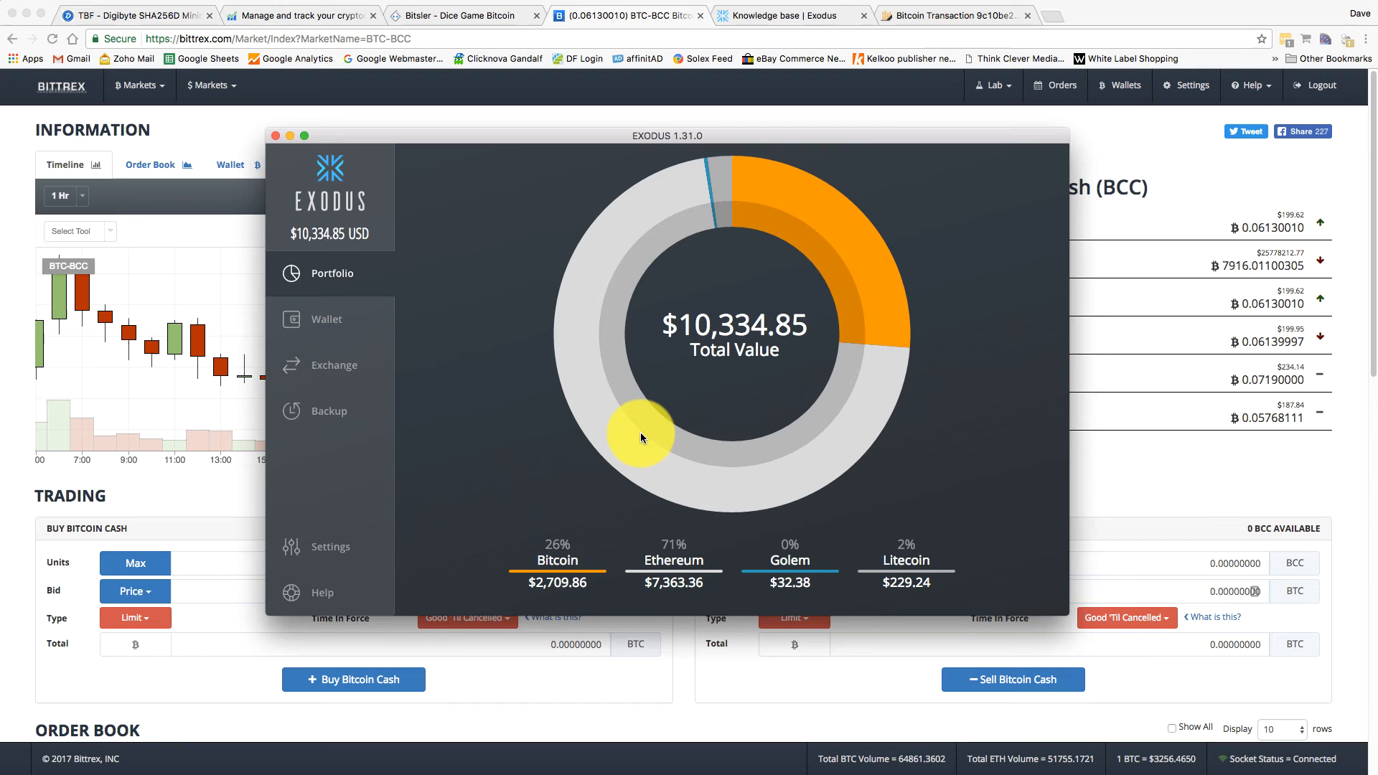
pyautogui.moveTo(805, 258)
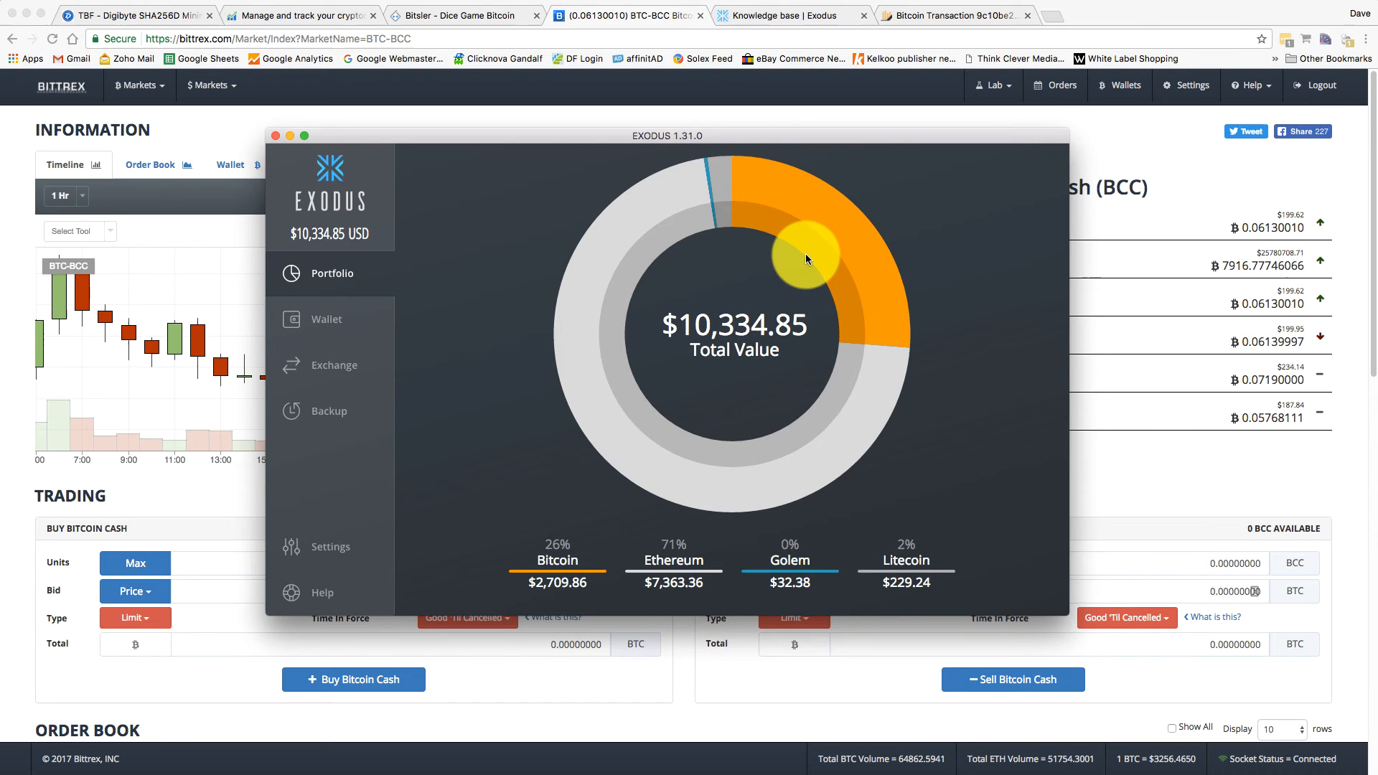